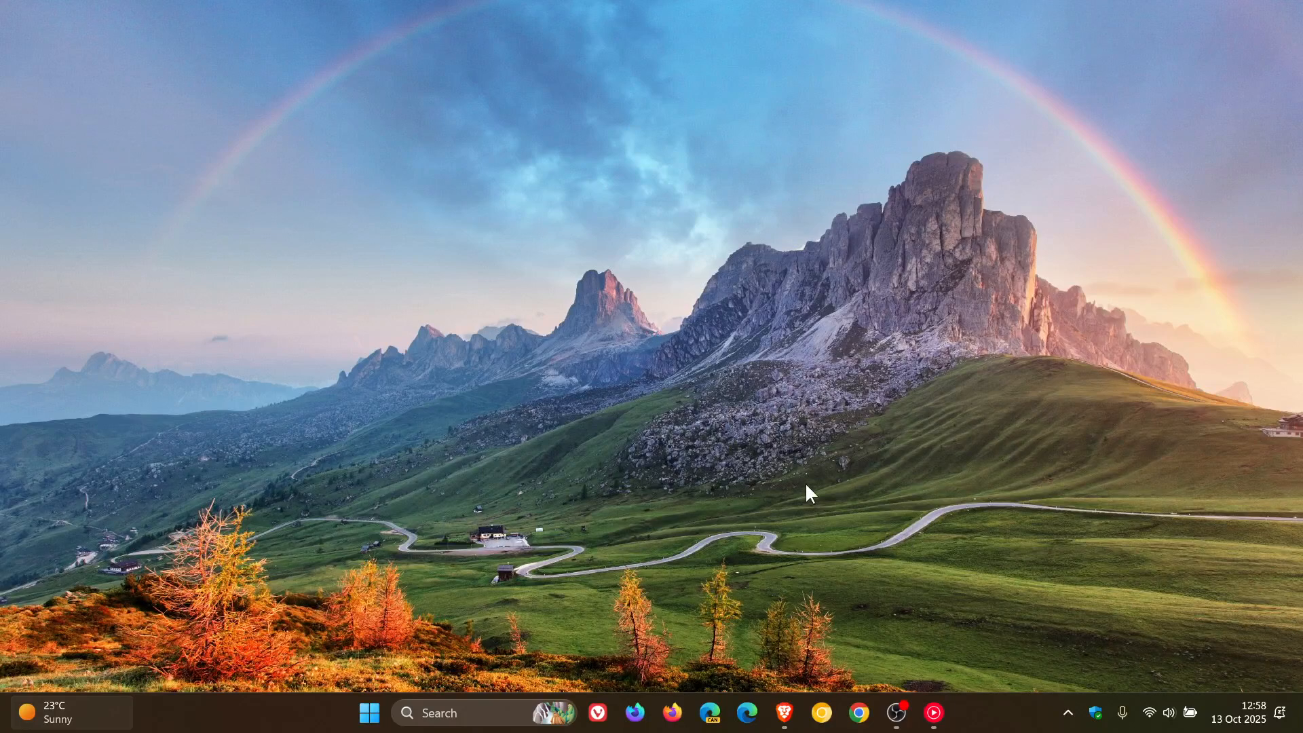
mouse_move(818, 486)
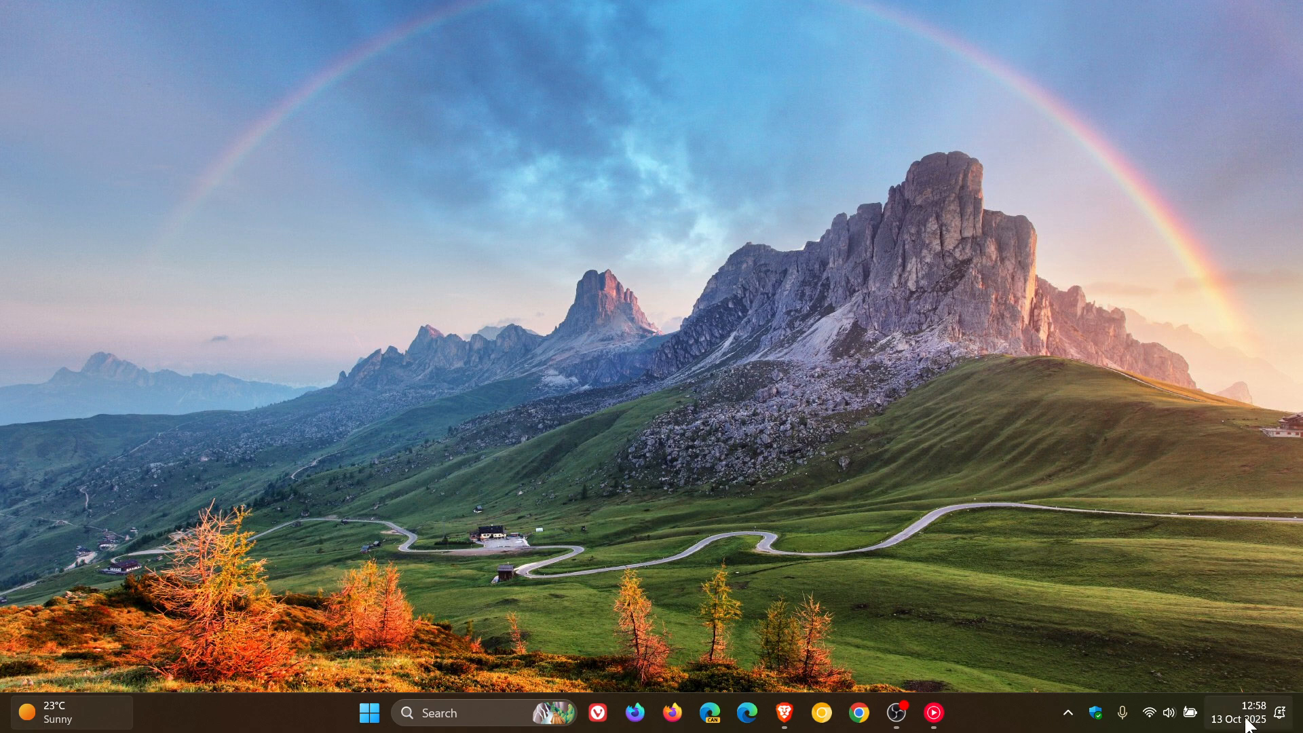
Browse the calendar from September to November 2025, then scroll the Windows 11 23H2 end-of-updates page
click(1244, 712)
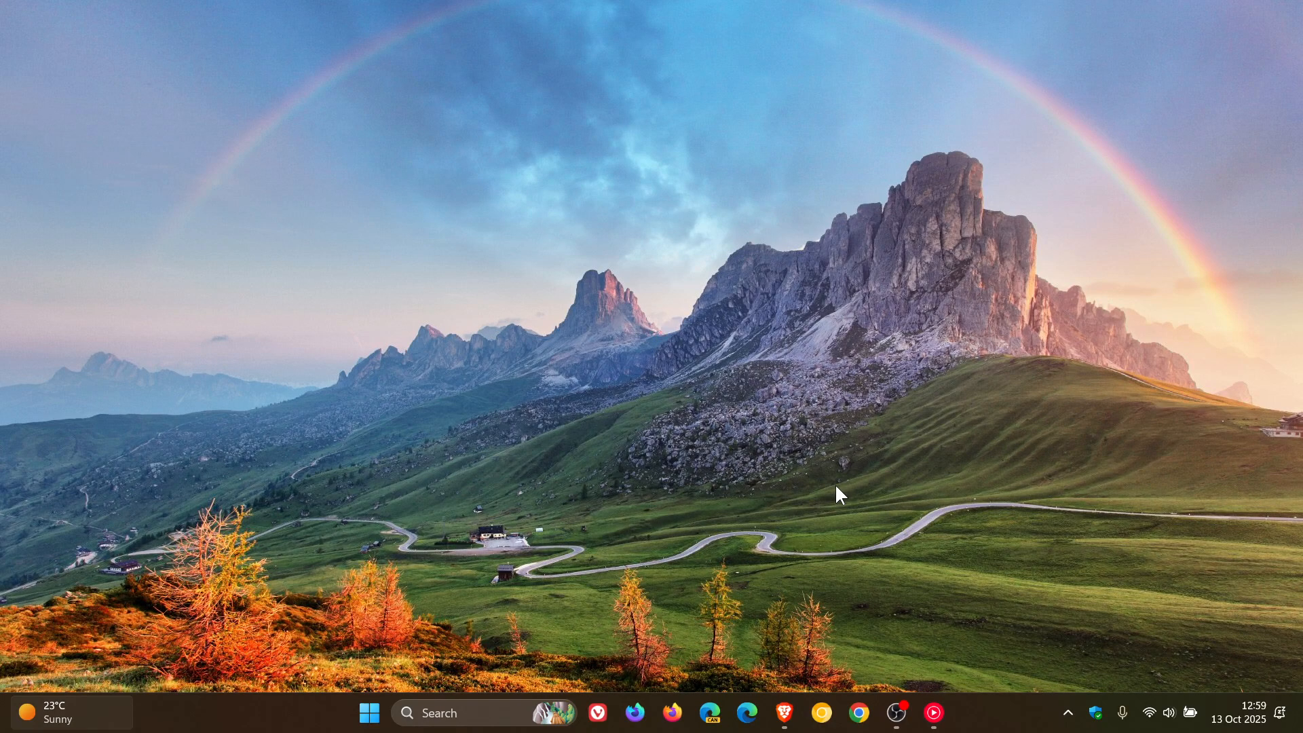
mouse_move(1244, 719)
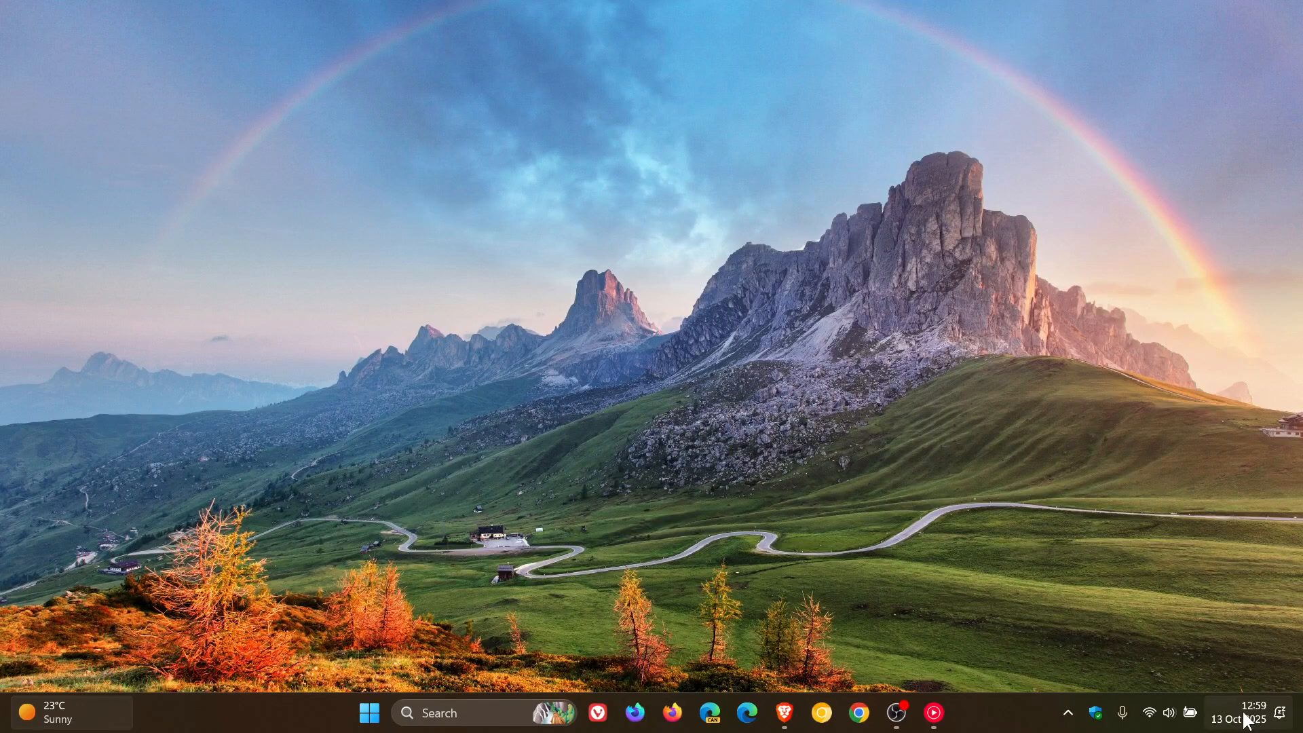
click(1239, 718)
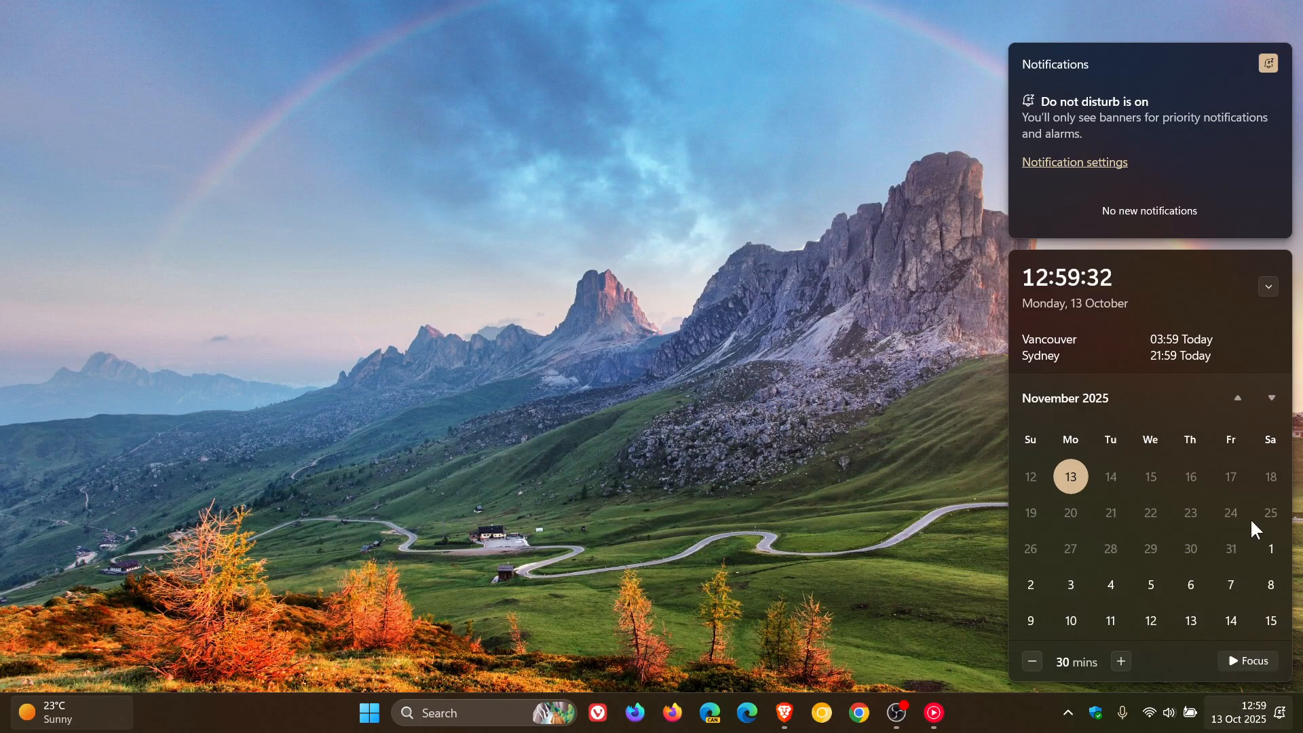
click(1237, 398)
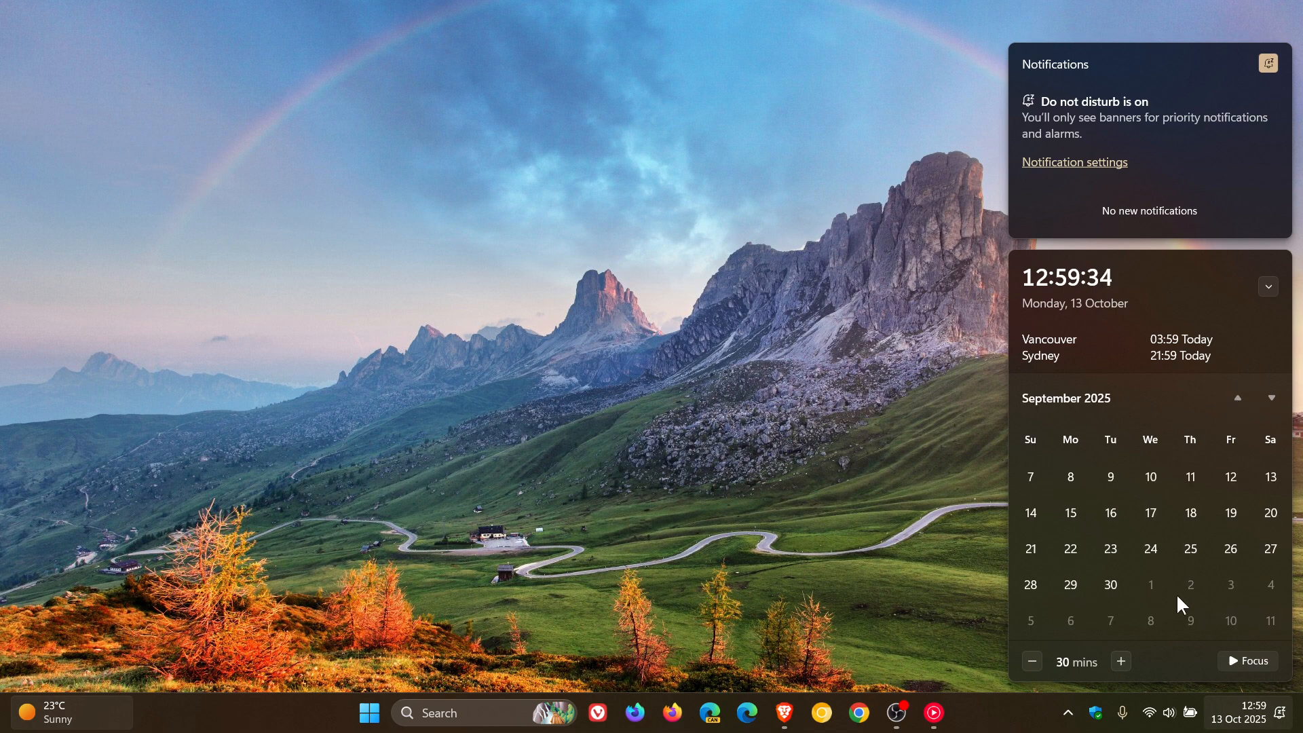
mouse_move(1271, 630)
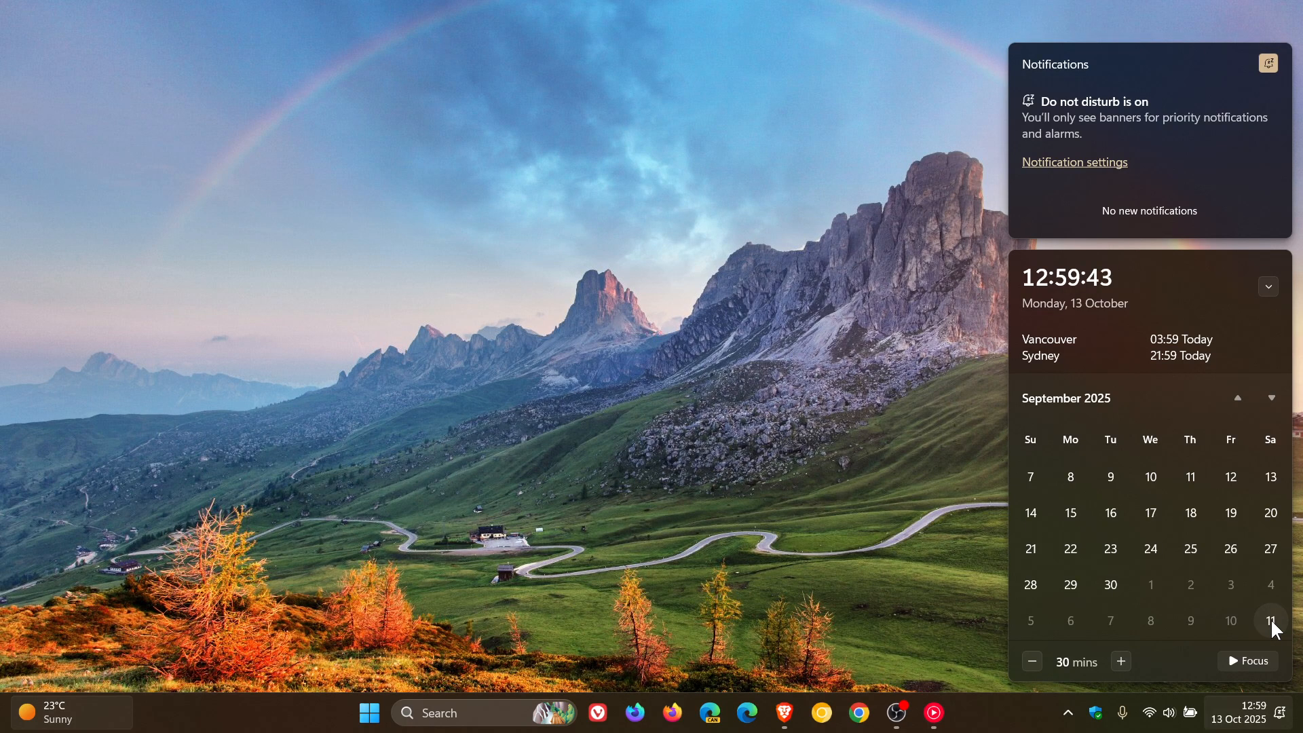
click(1270, 397)
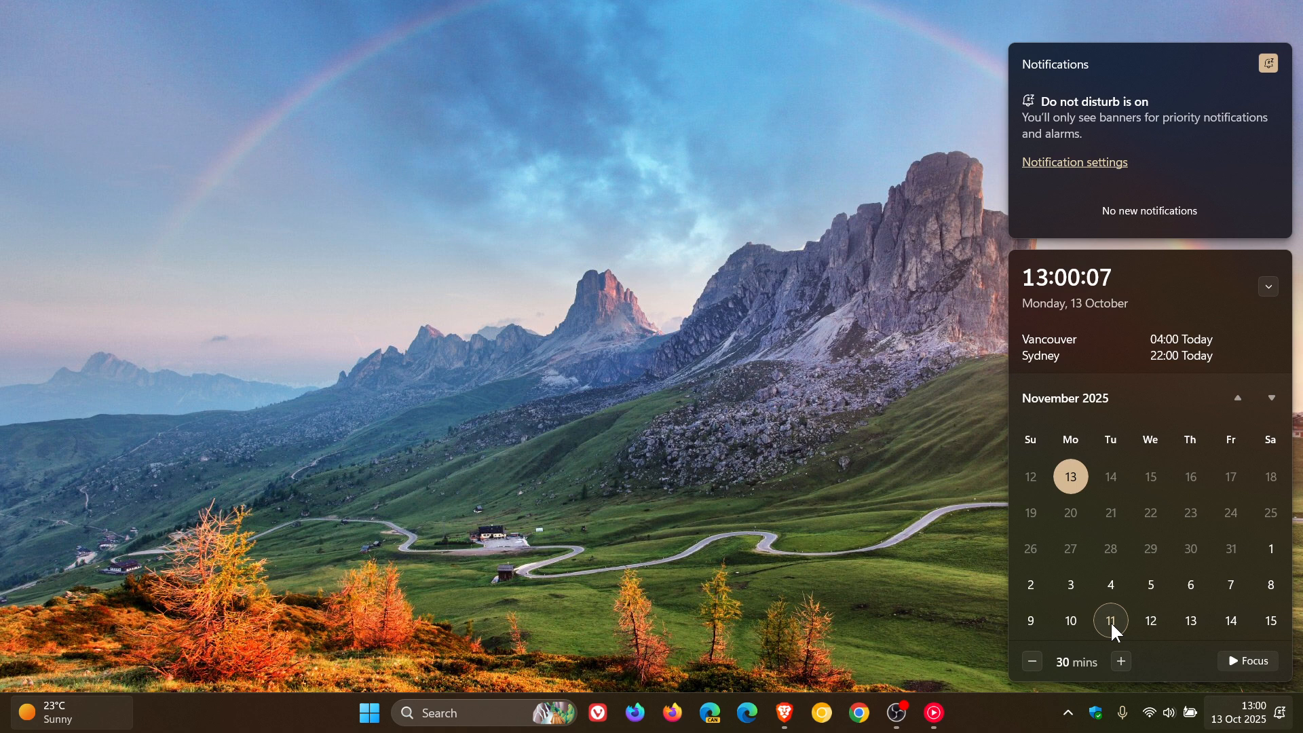
mouse_move(768, 418)
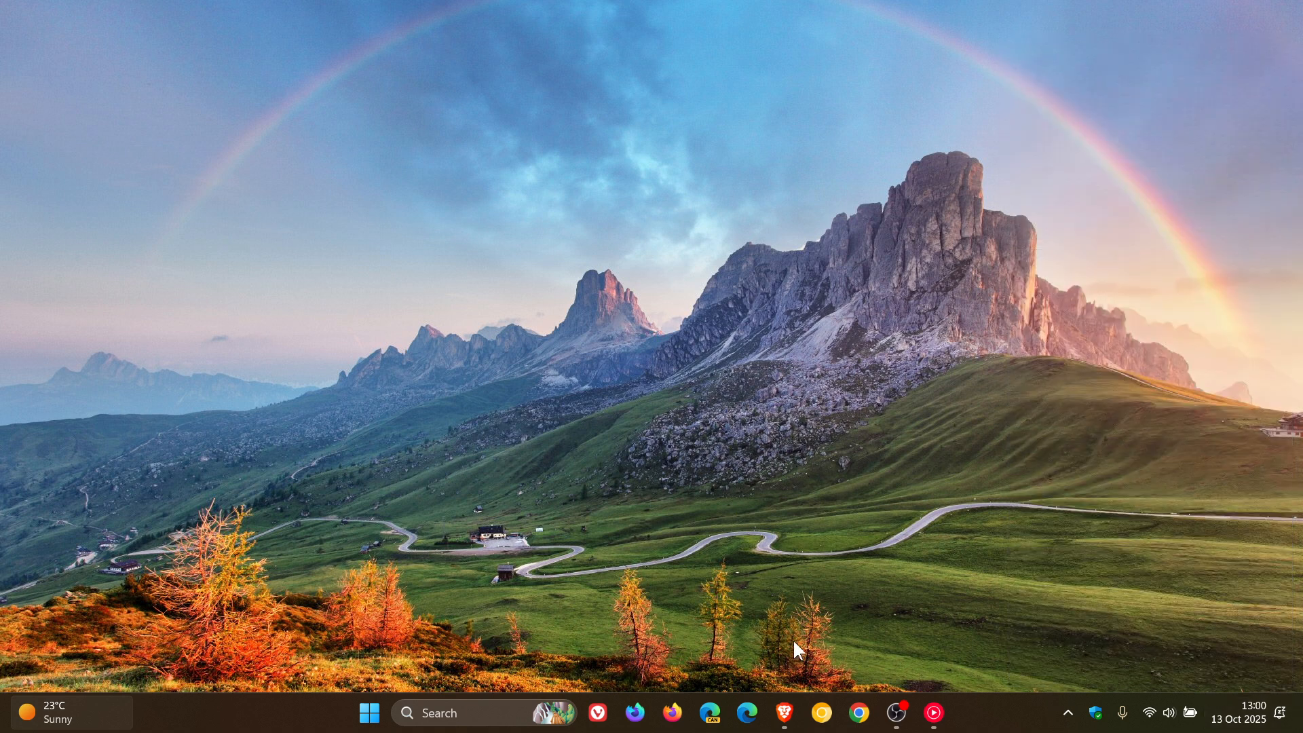
click(782, 713)
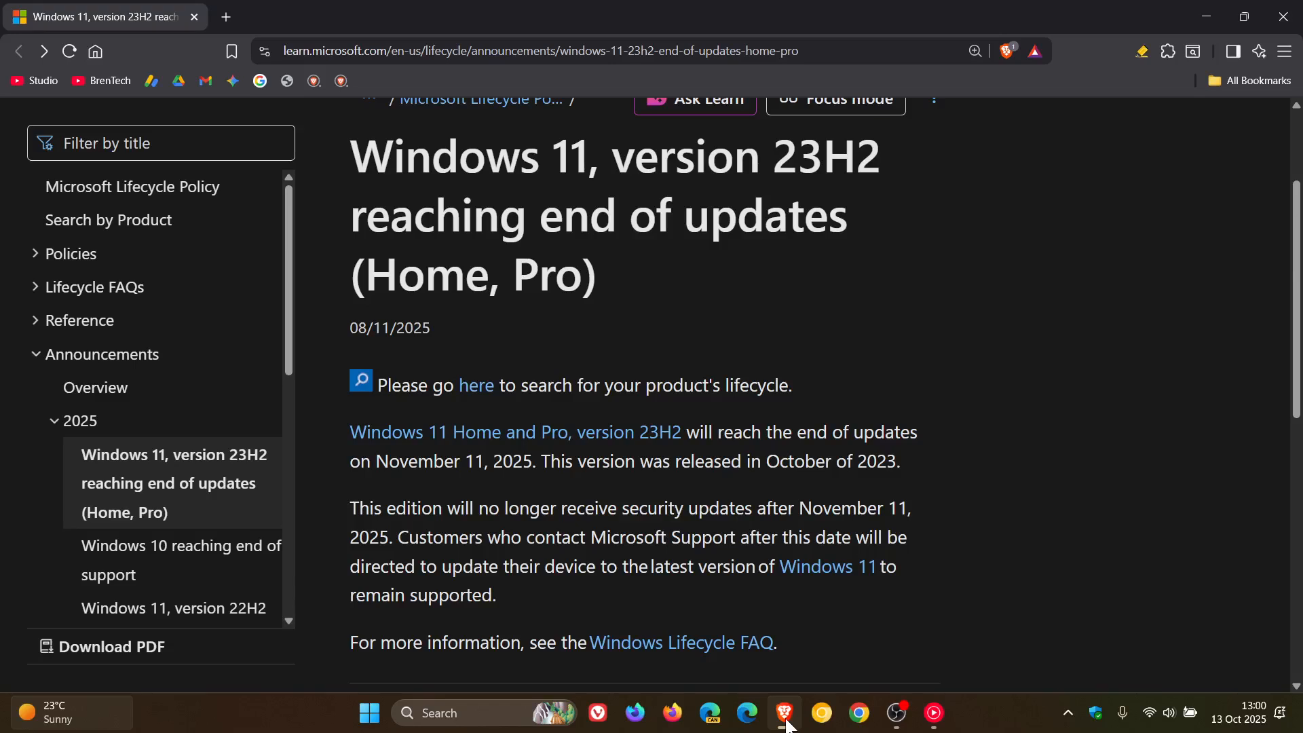
mouse_move(1031, 373)
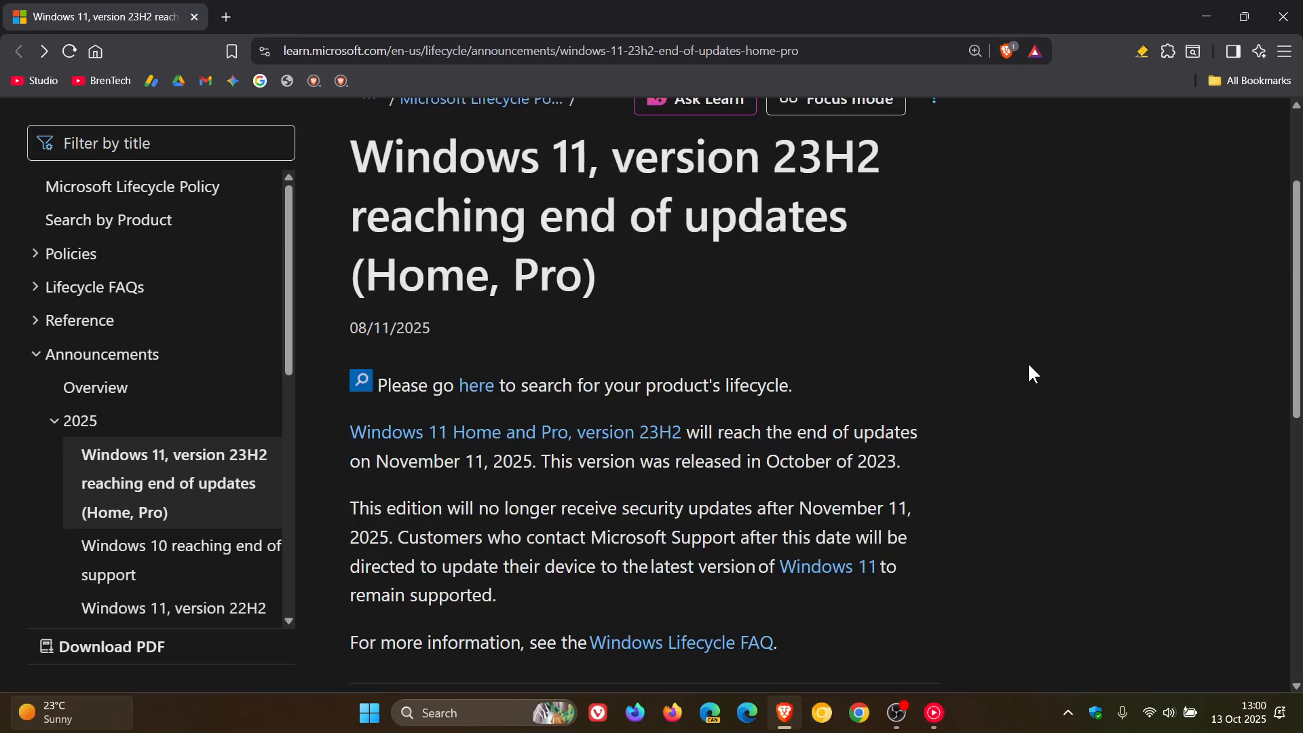
mouse_move(944, 428)
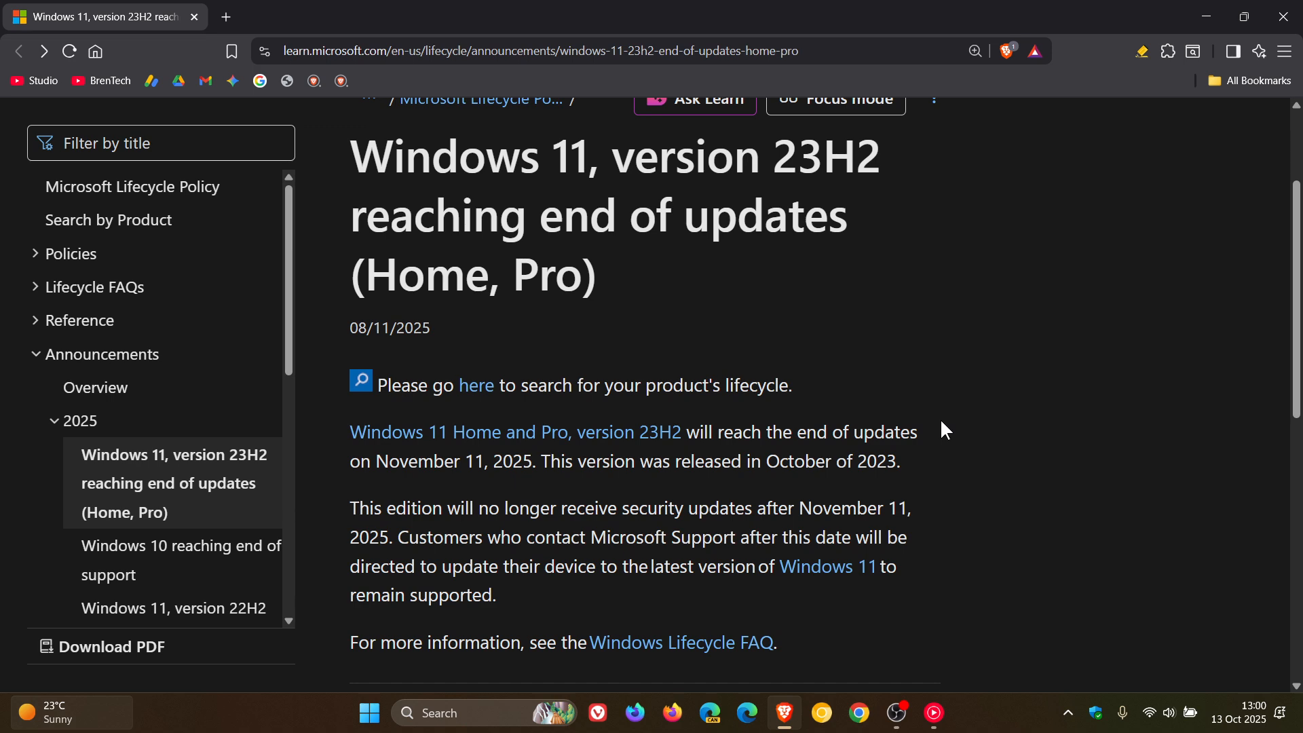
mouse_move(949, 463)
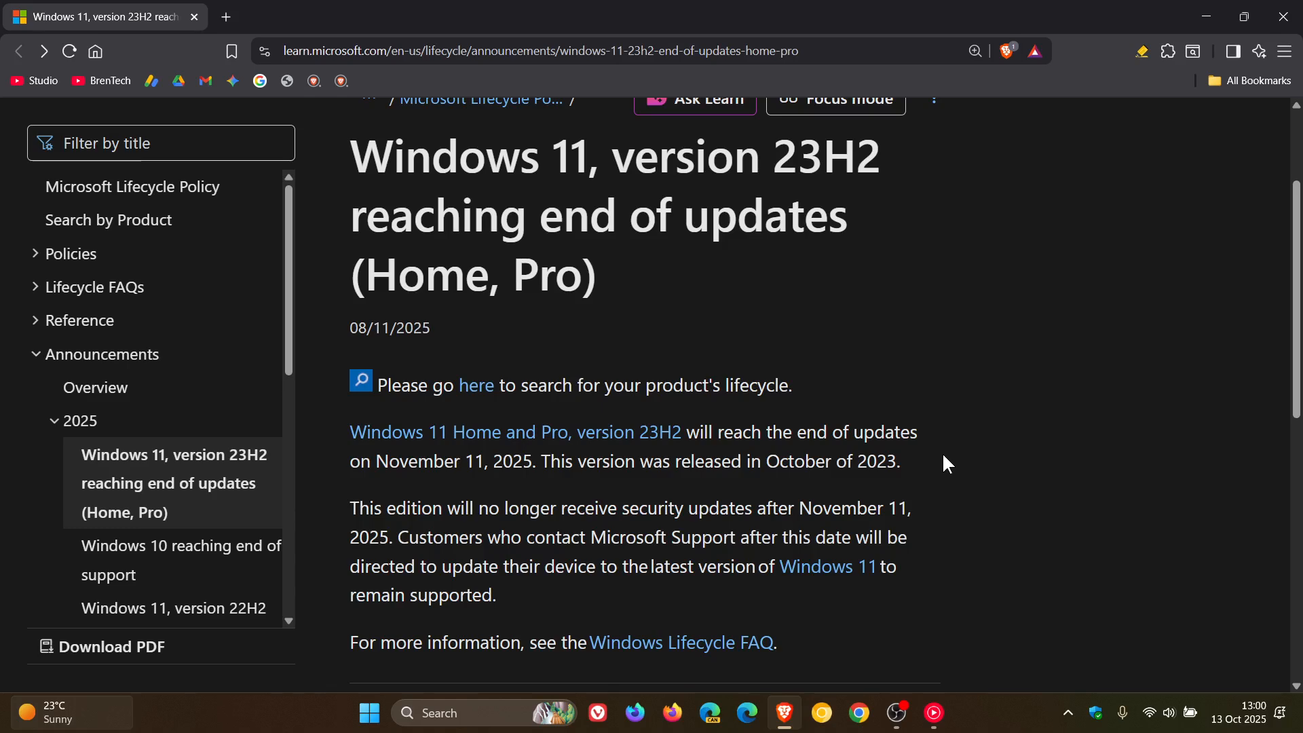
scroll(down, 3)
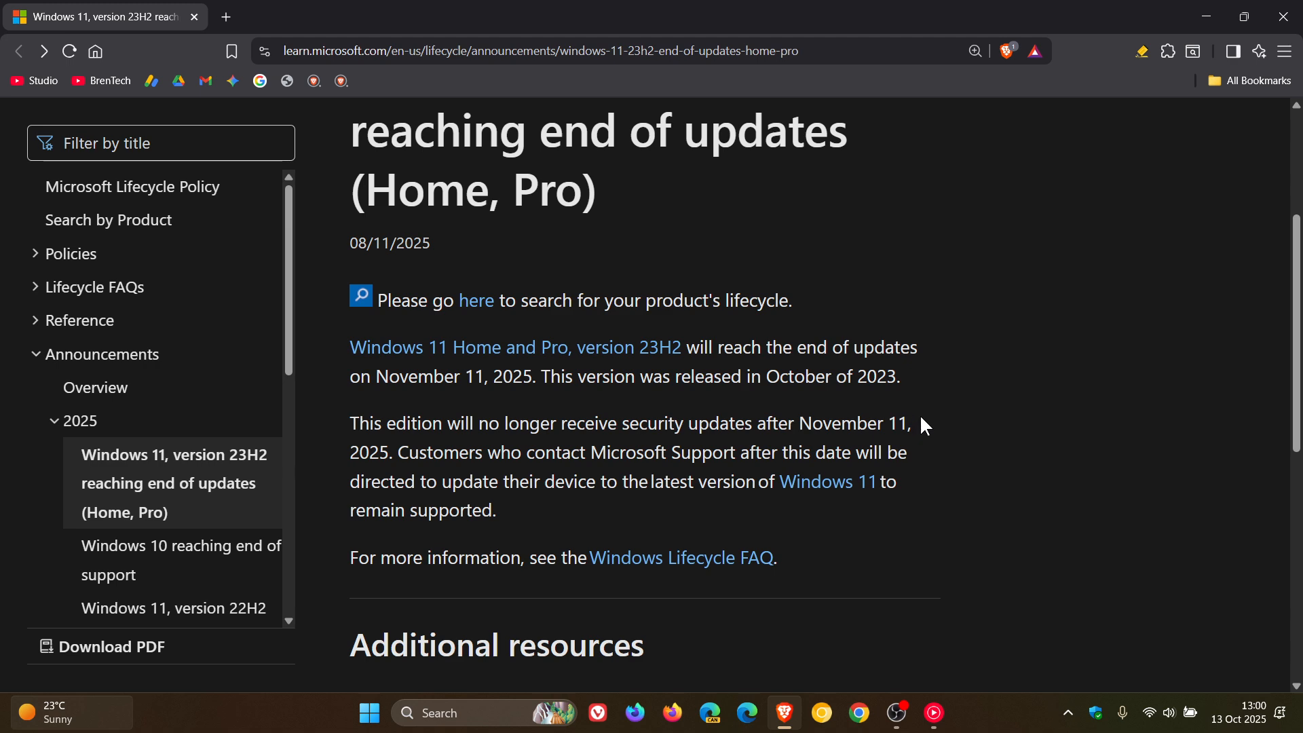
mouse_move(933, 447)
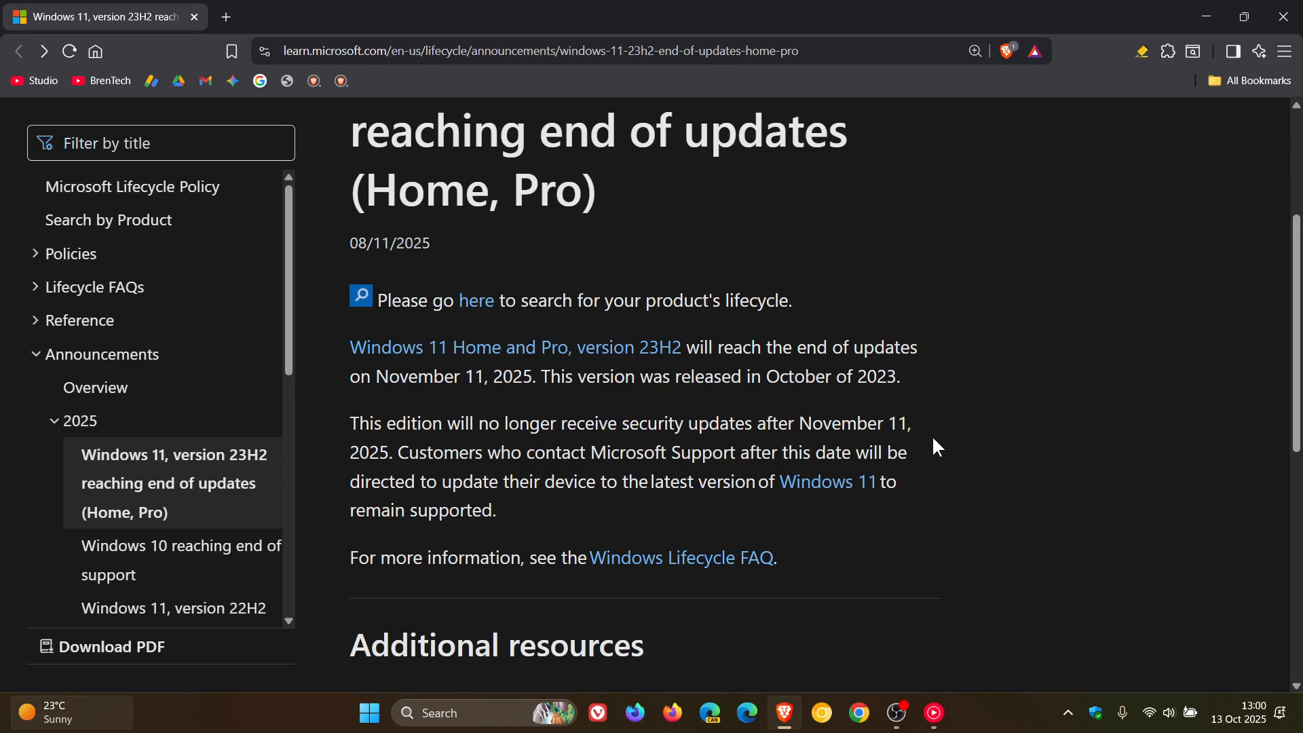
mouse_move(972, 482)
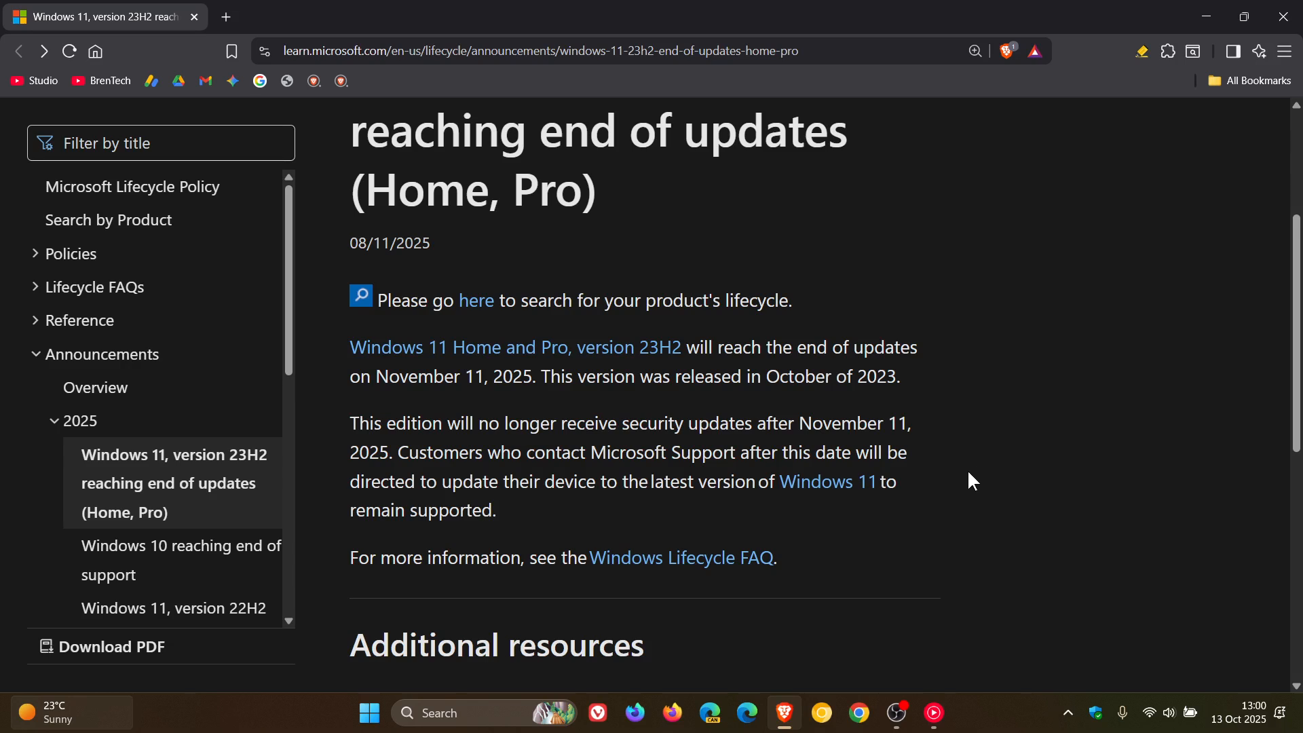
mouse_move(954, 484)
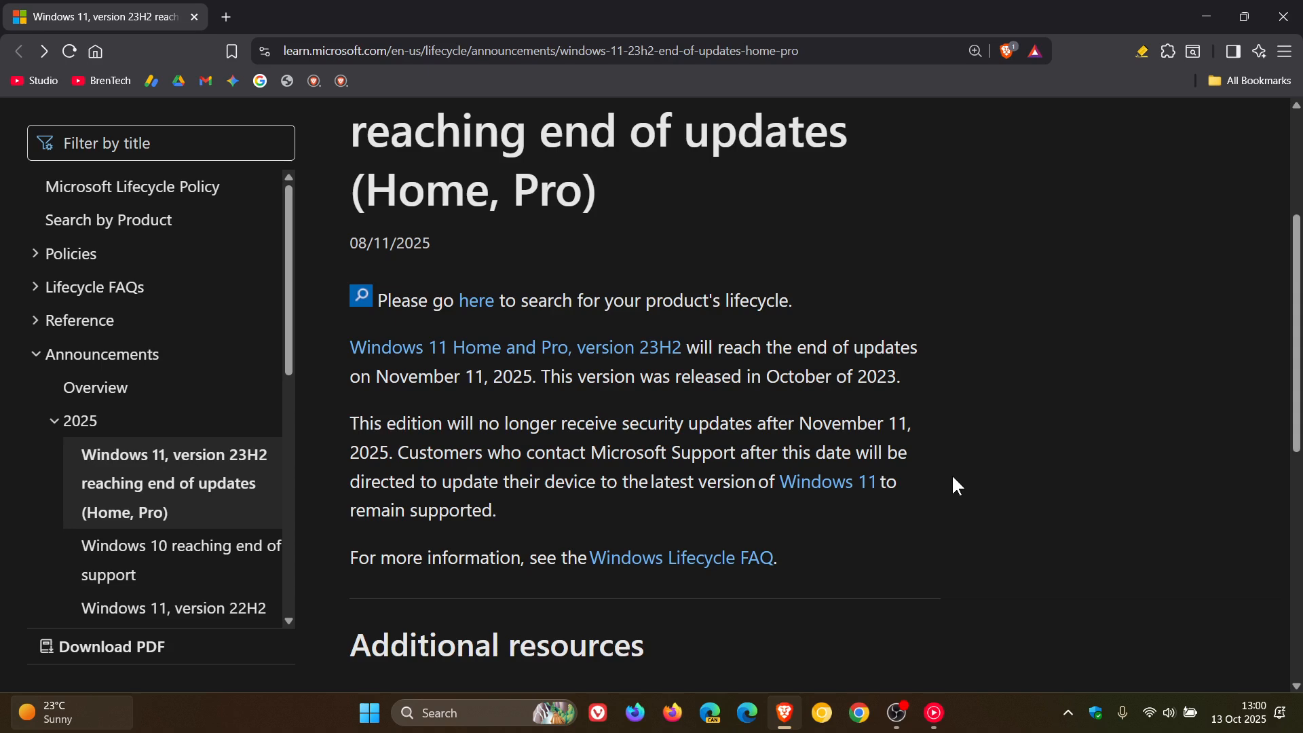
mouse_move(971, 481)
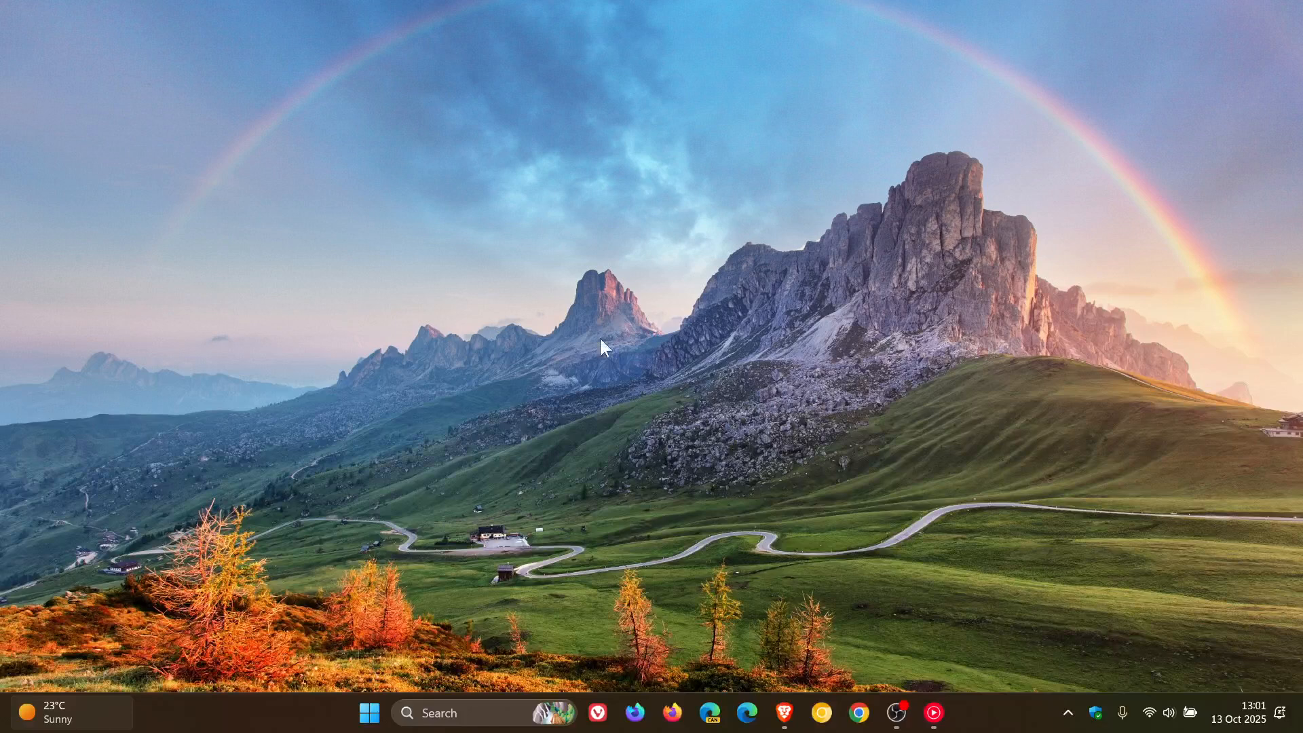
Reach Windows Update settings from Start, showing the PC is up to date
click(370, 713)
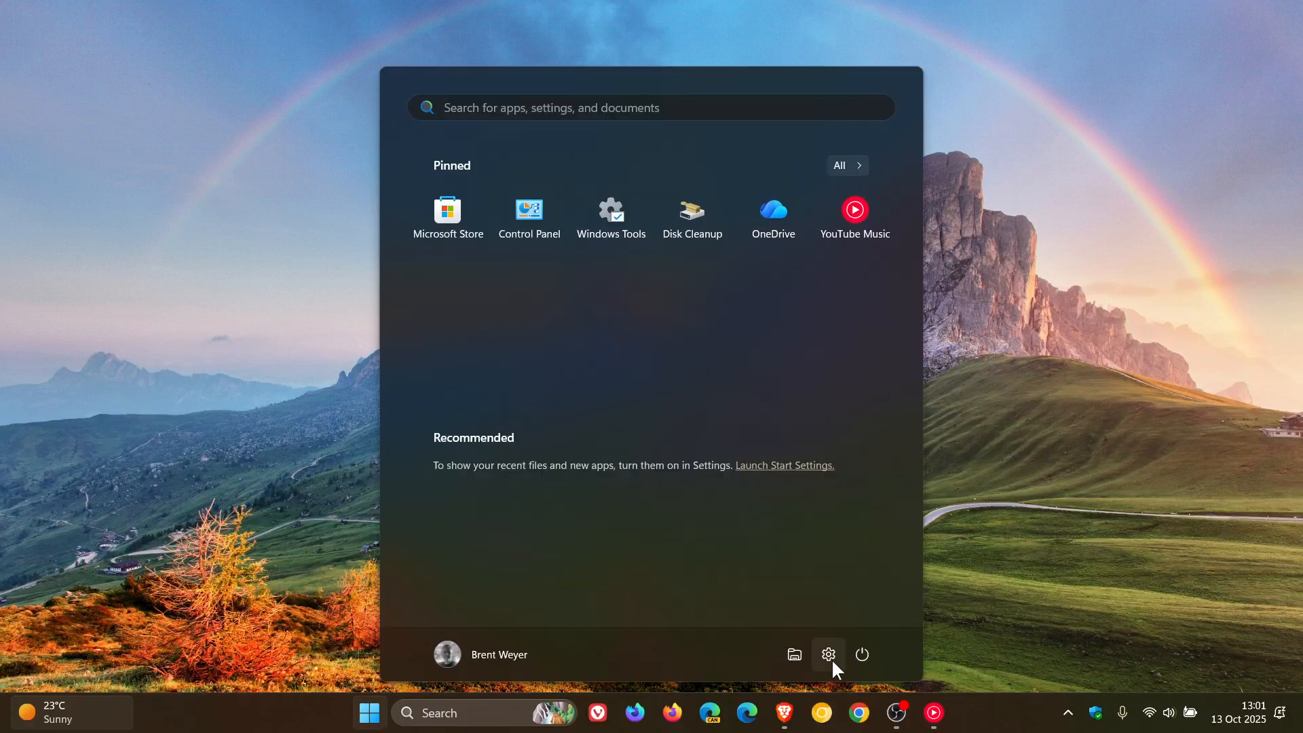
click(828, 654)
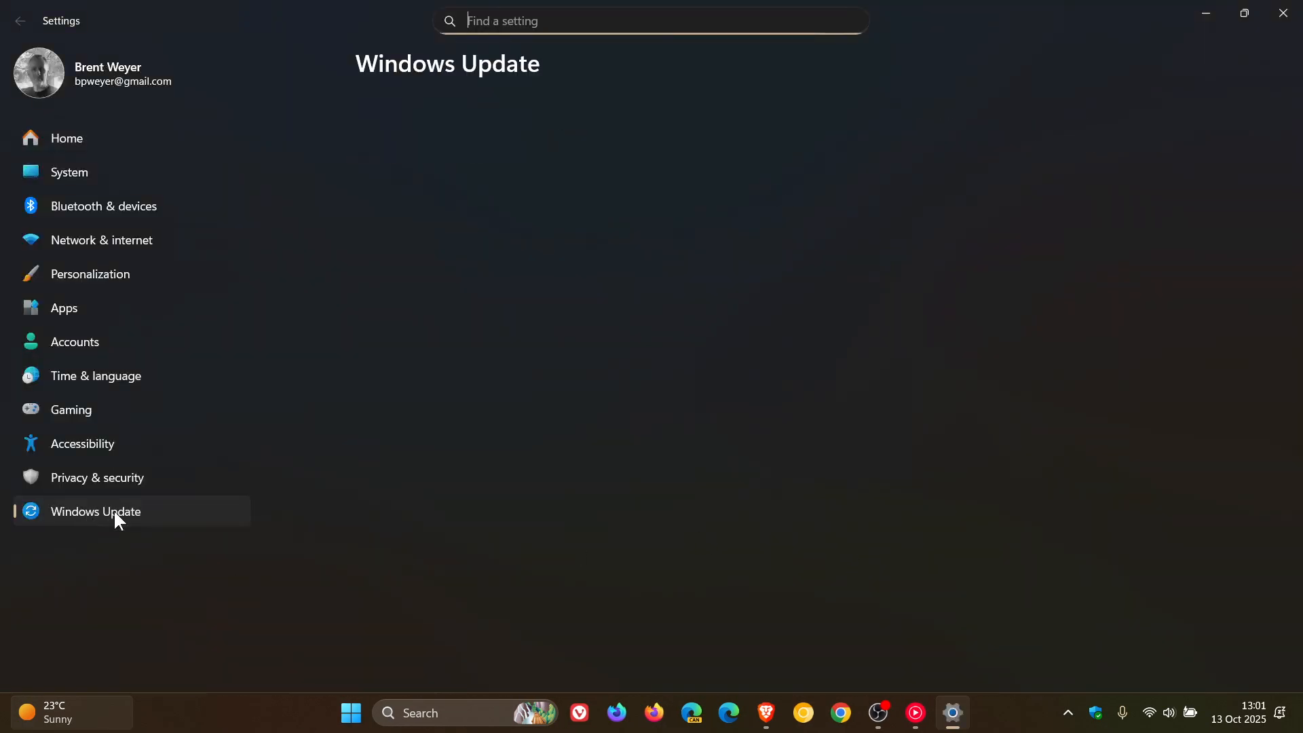
click(96, 511)
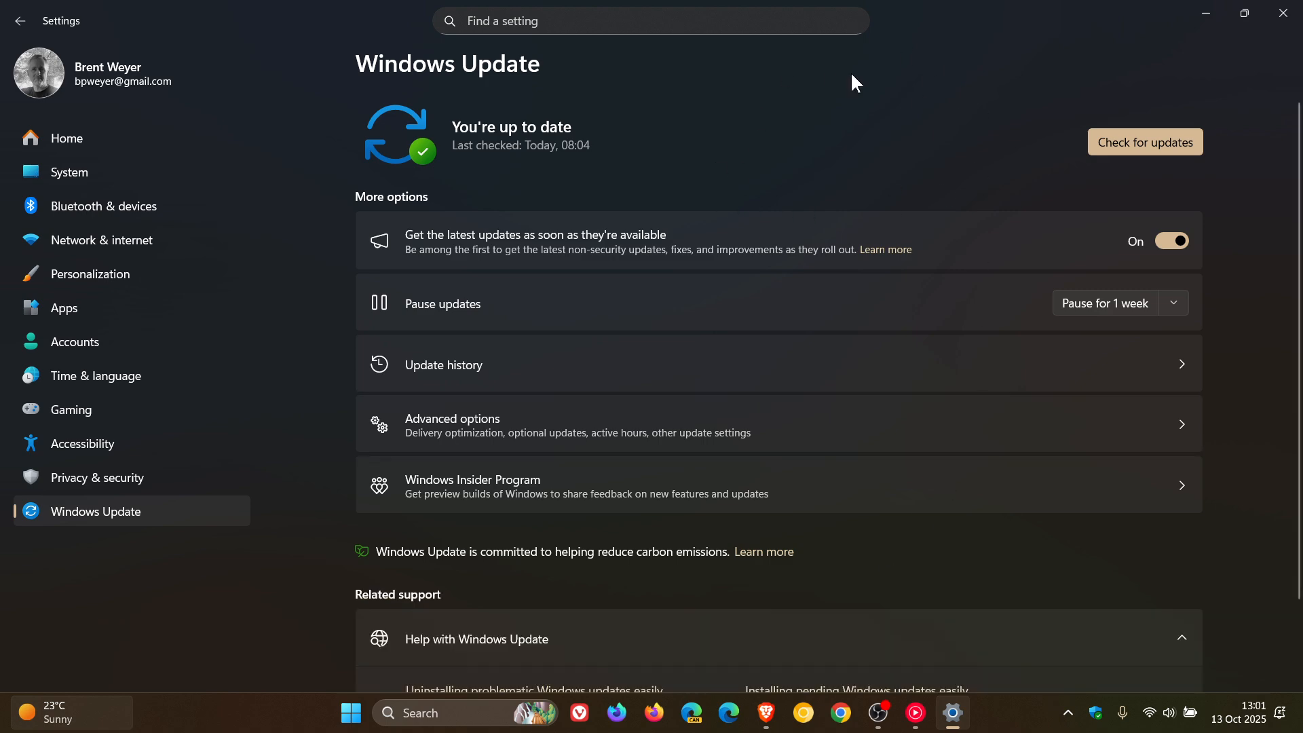
mouse_move(864, 126)
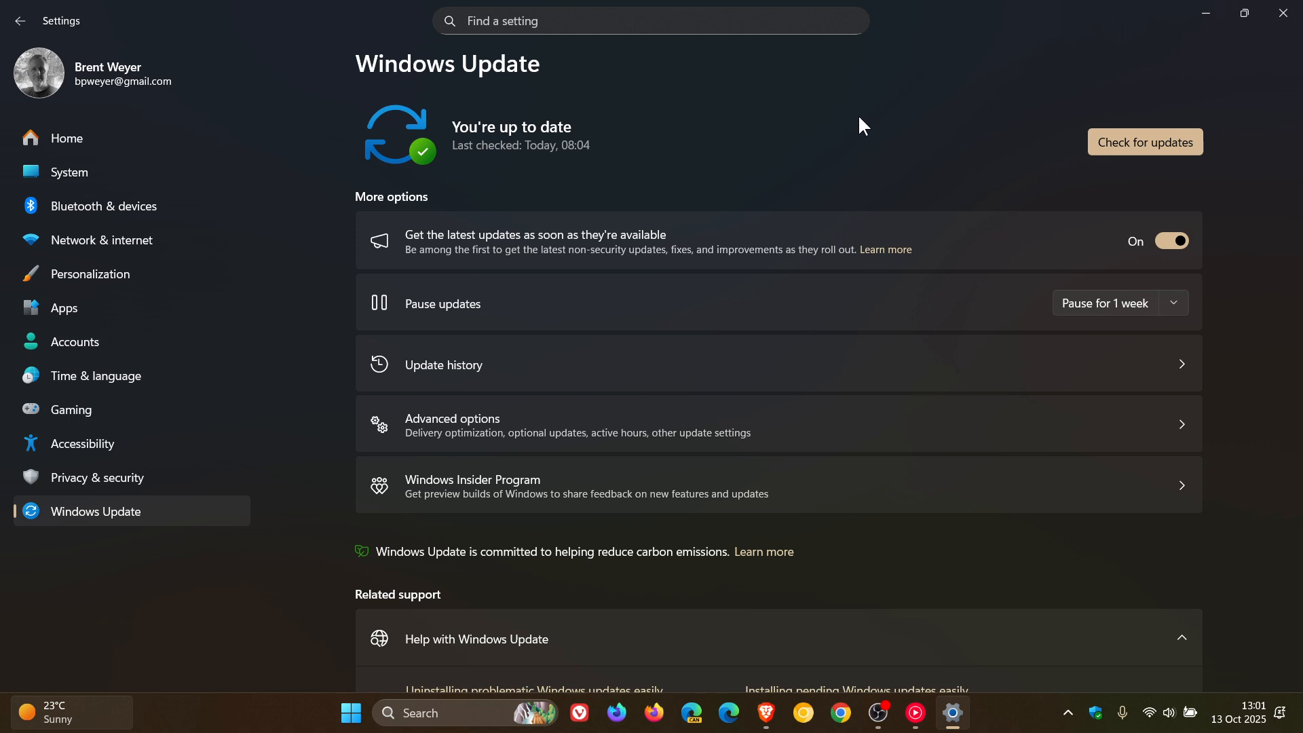
mouse_move(855, 160)
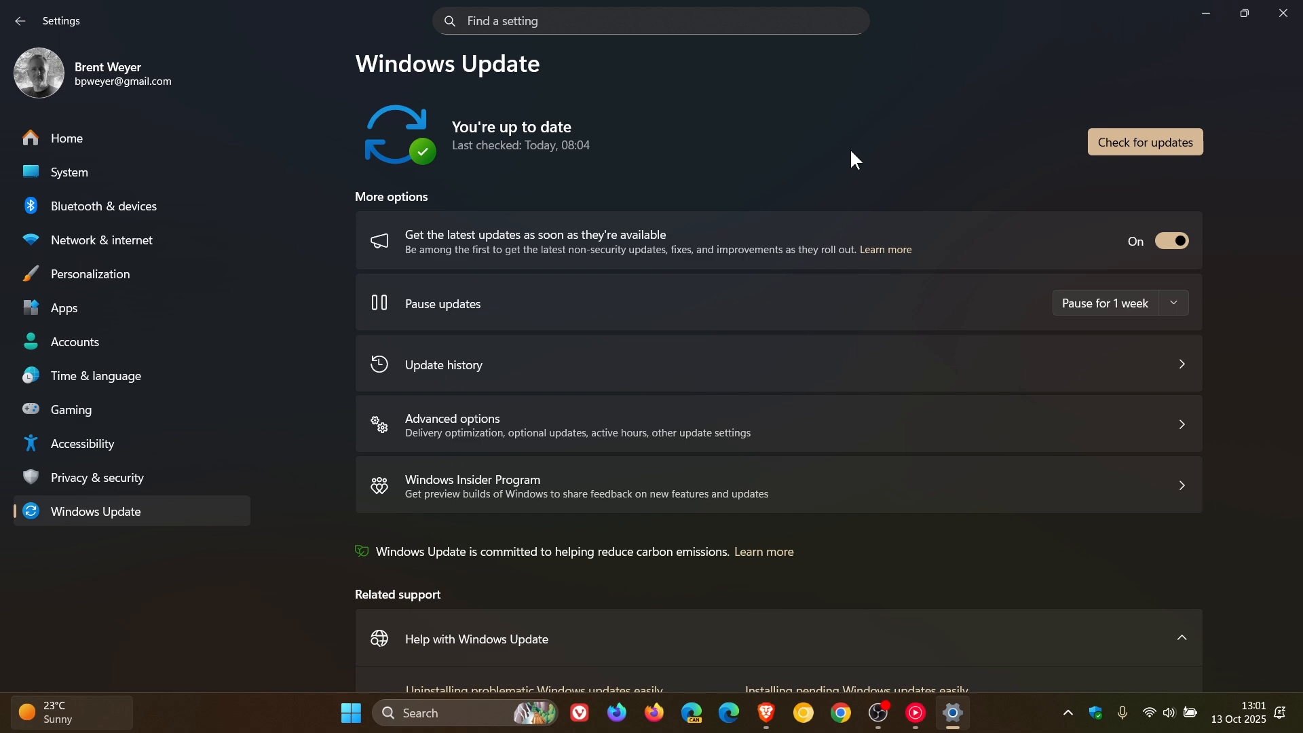
click(878, 712)
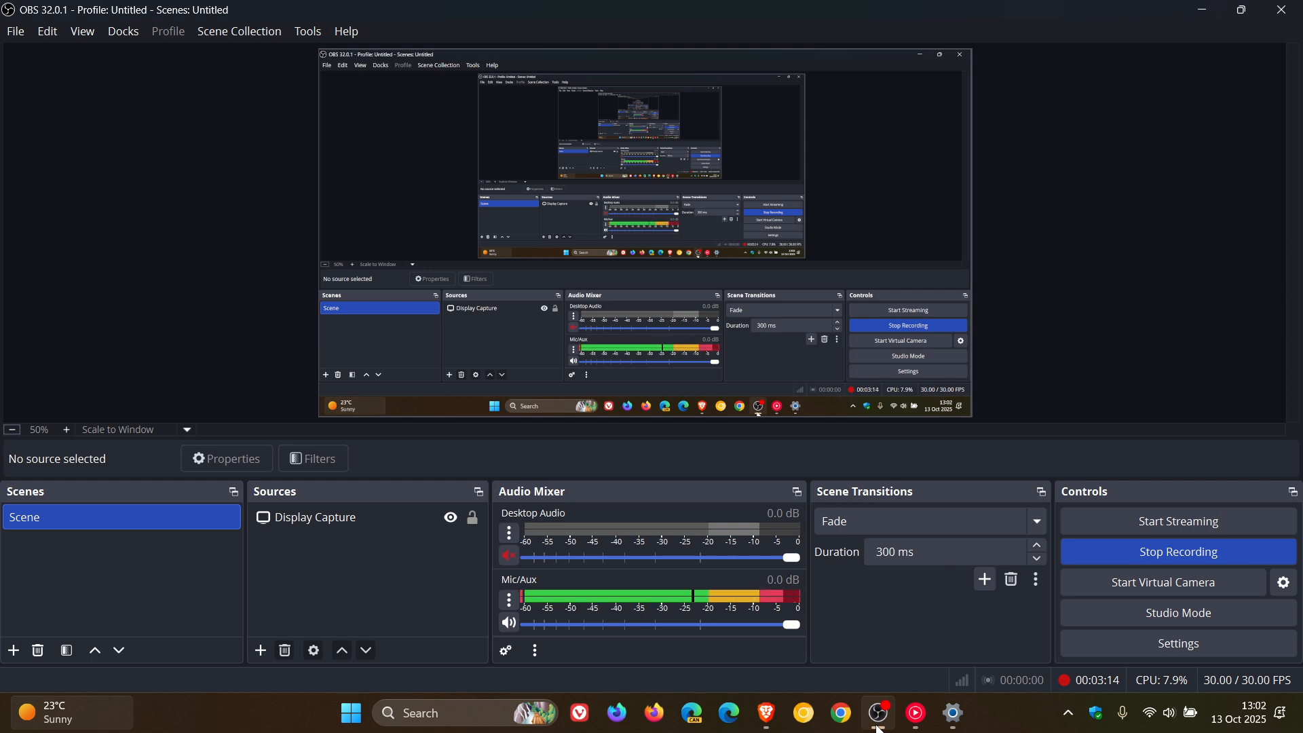
mouse_move(1159, 232)
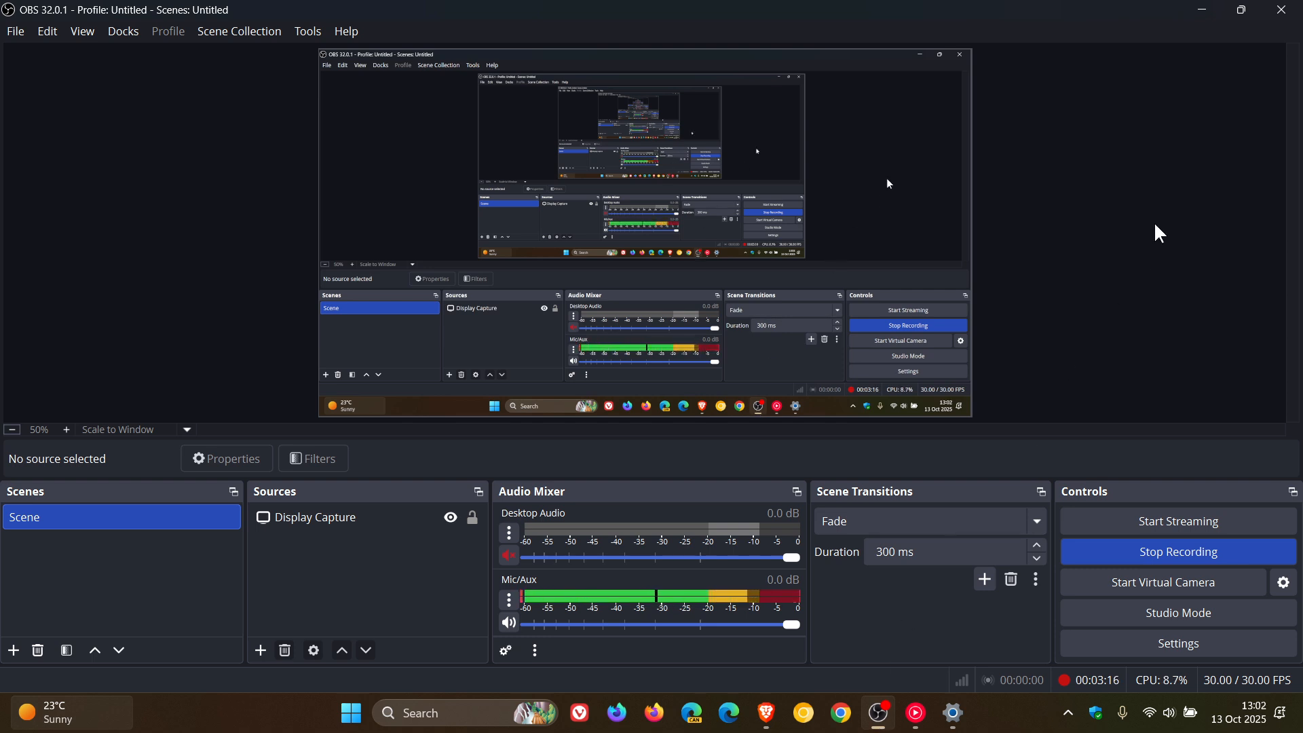
mouse_move(1200, 8)
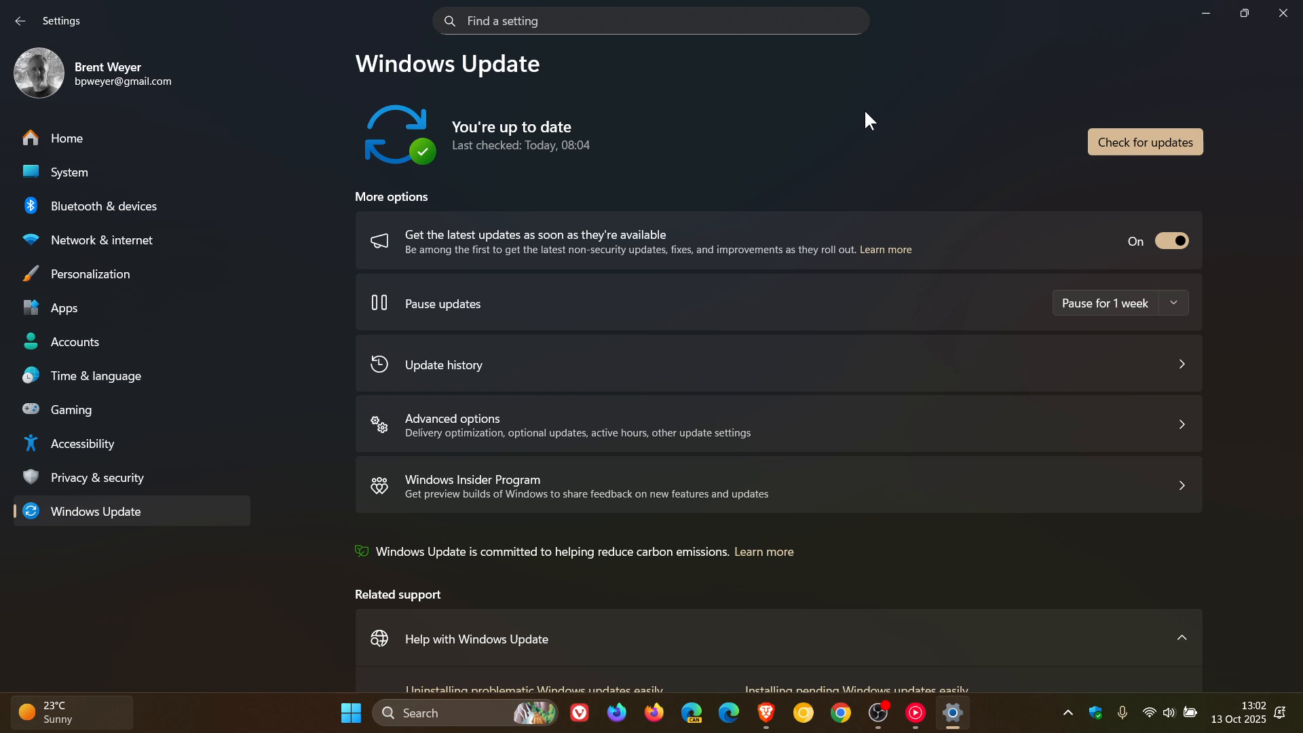
mouse_move(857, 195)
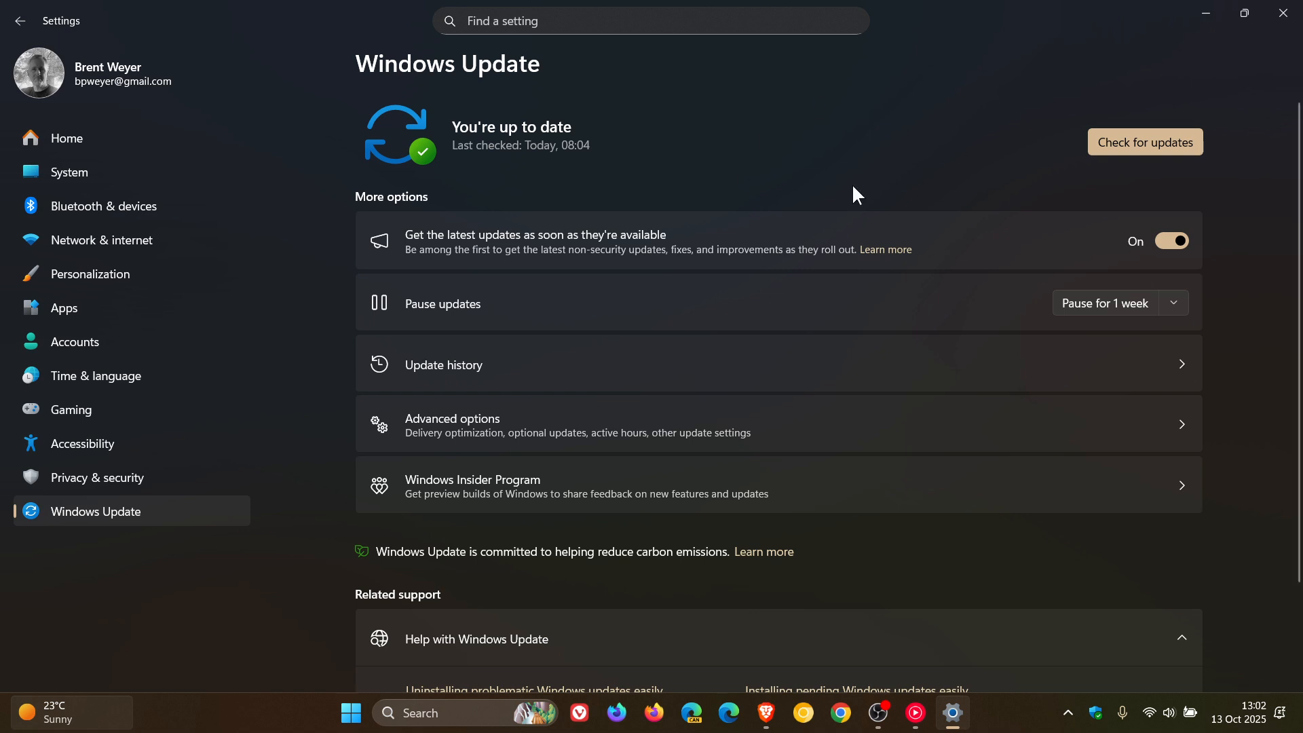
mouse_move(884, 141)
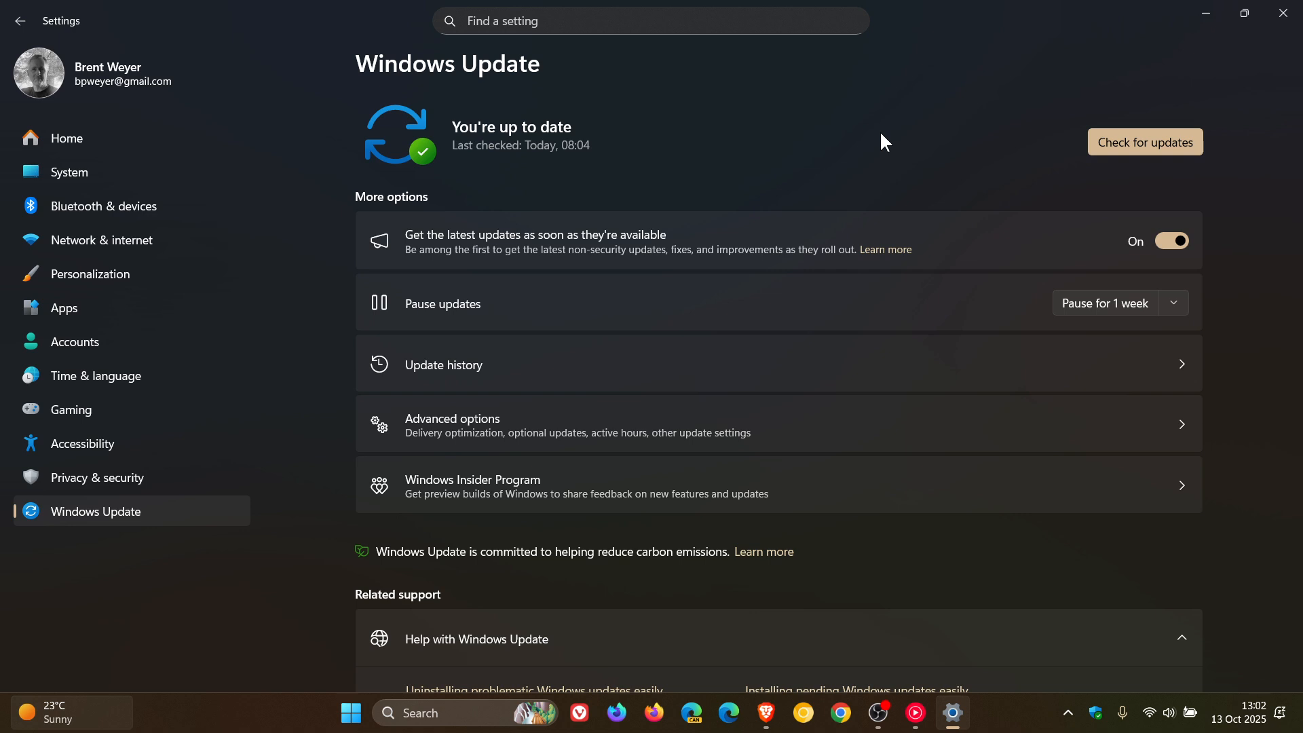
mouse_move(933, 158)
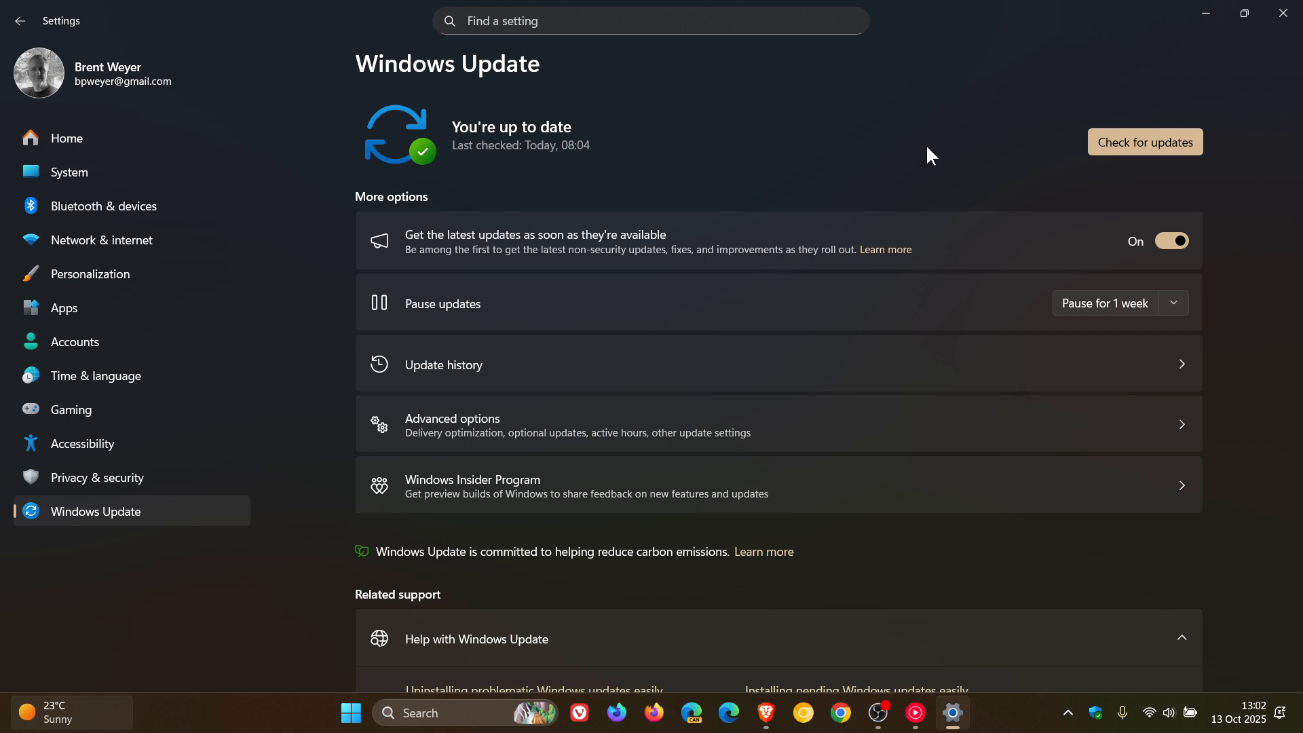
mouse_move(1206, 14)
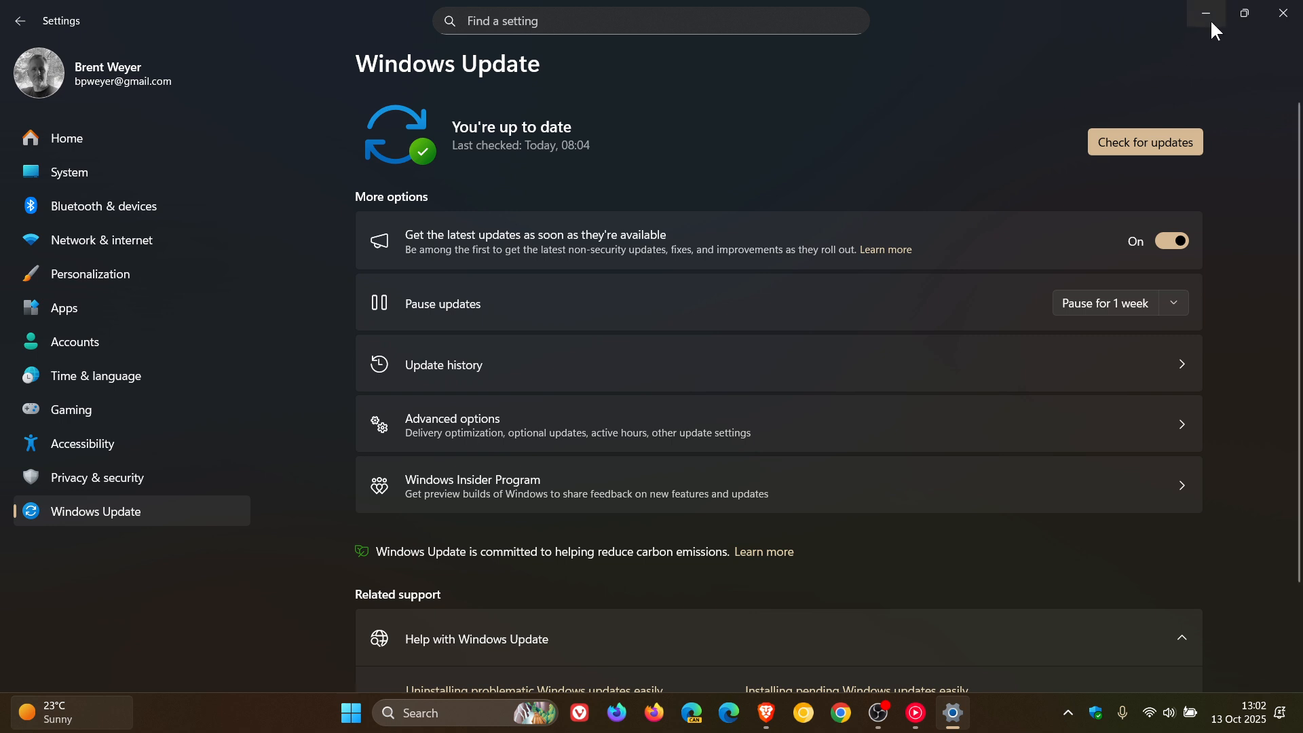
Minimize Settings to the desktop and bring up the taskbar search panel
click(1207, 14)
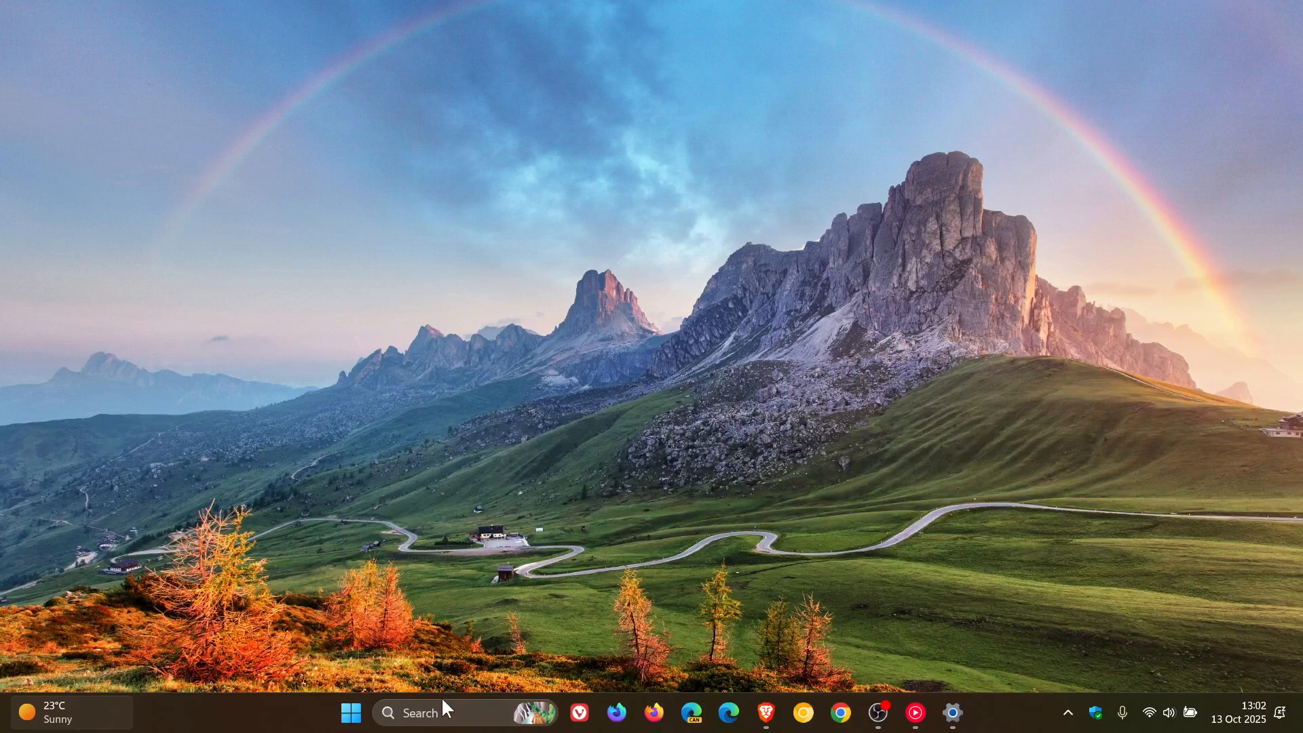
click(419, 711)
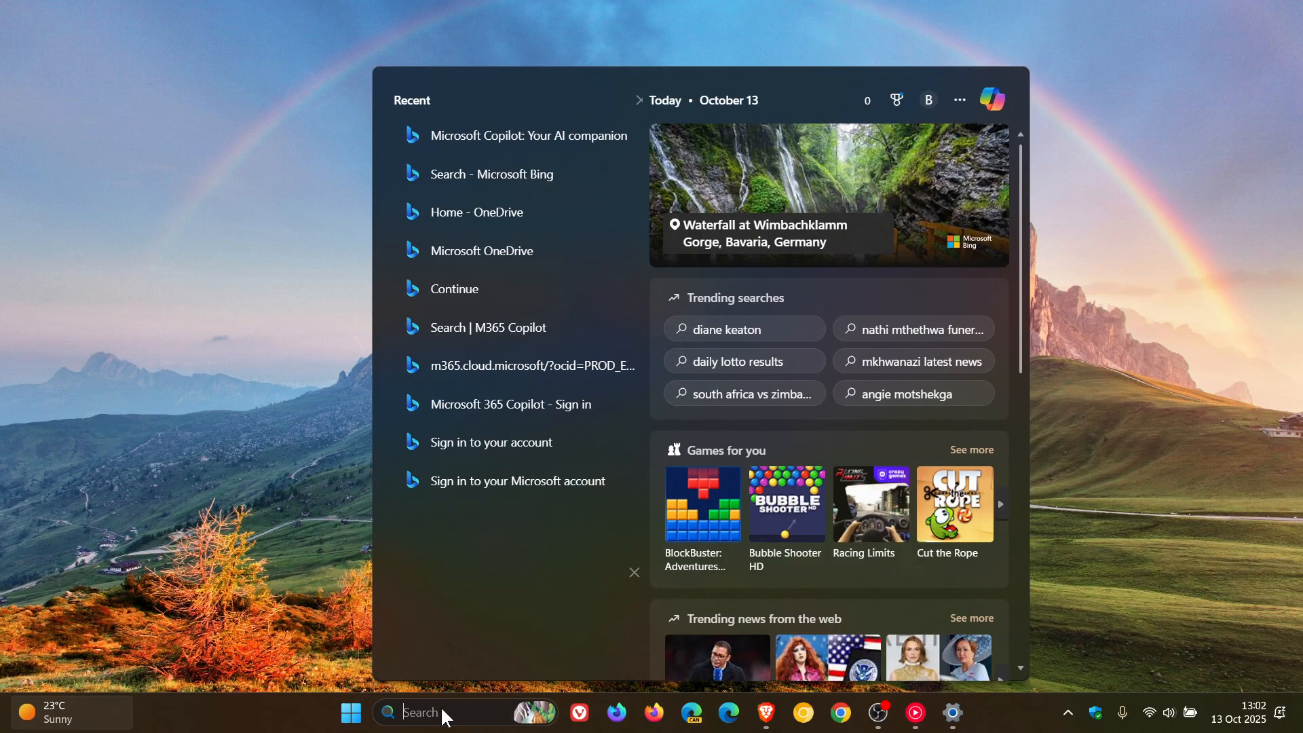
Search 'windows tools' to reach About Windows showing Version 25H2, OS Build 26200.6725
text(windows tools)
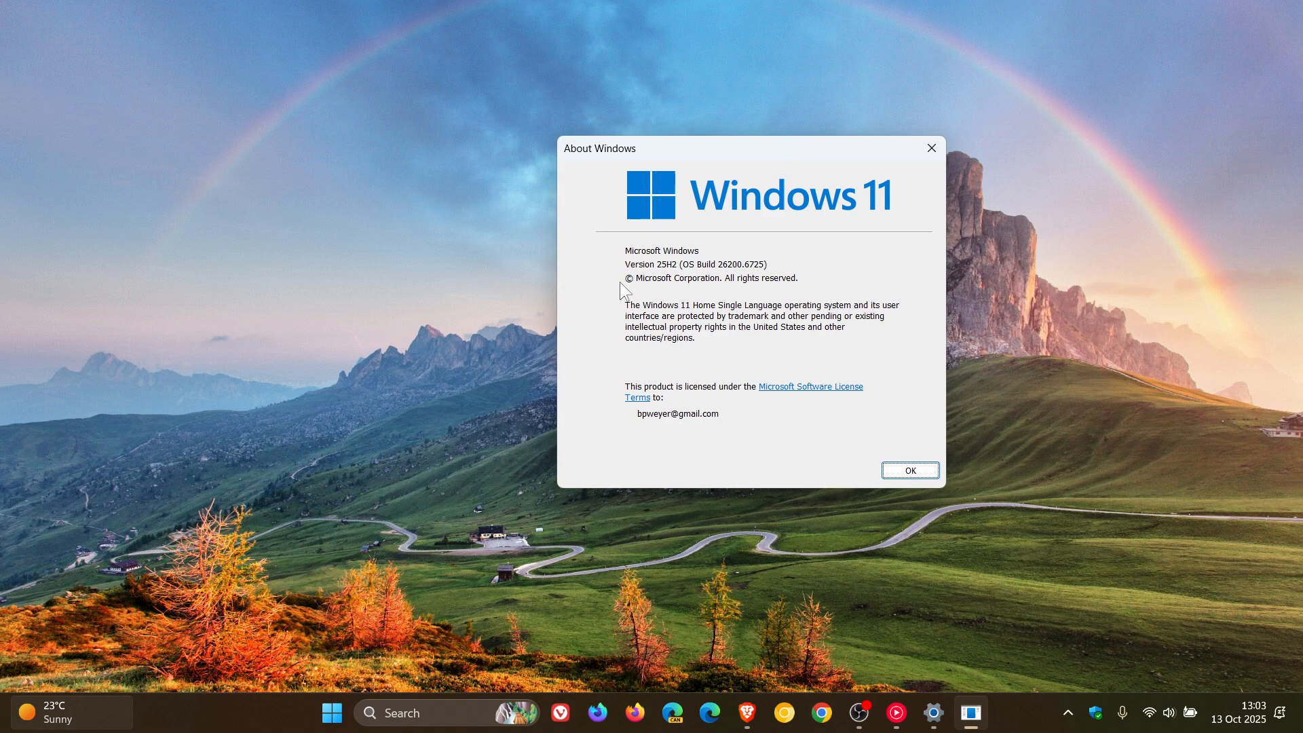
mouse_move(686, 274)
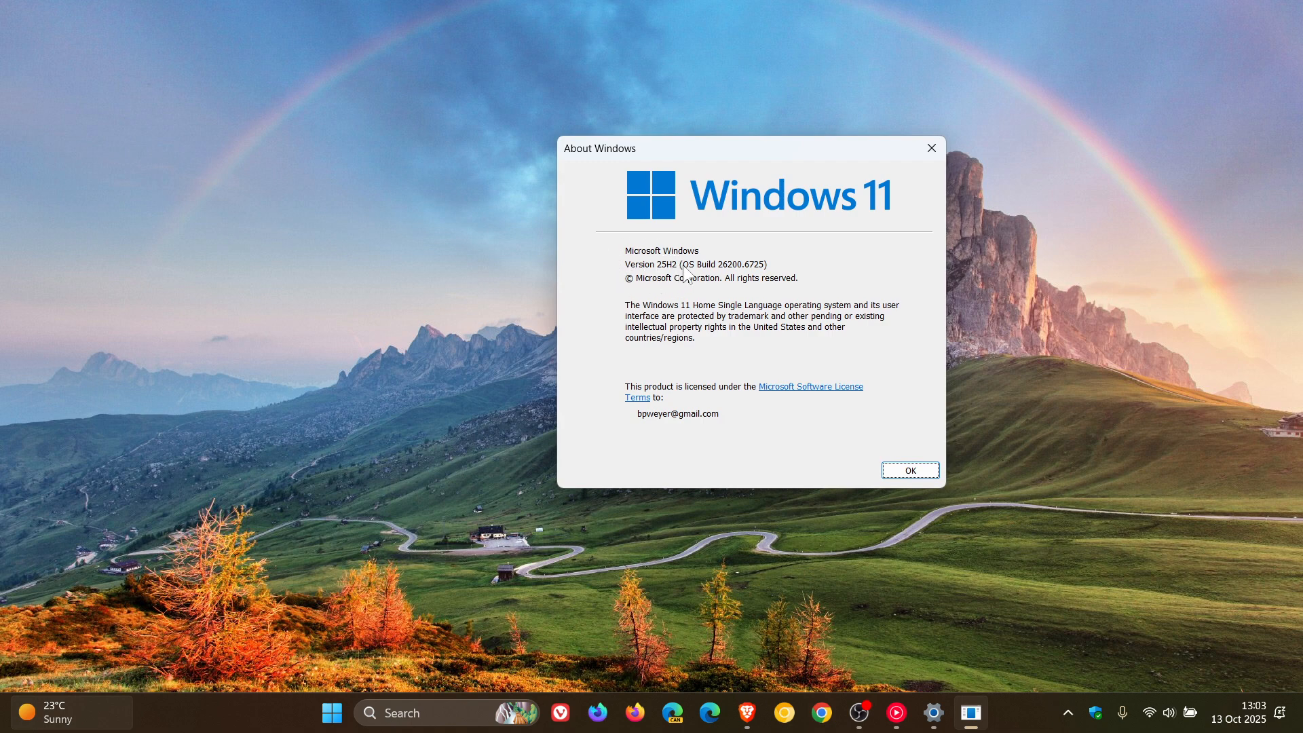
mouse_move(607, 273)
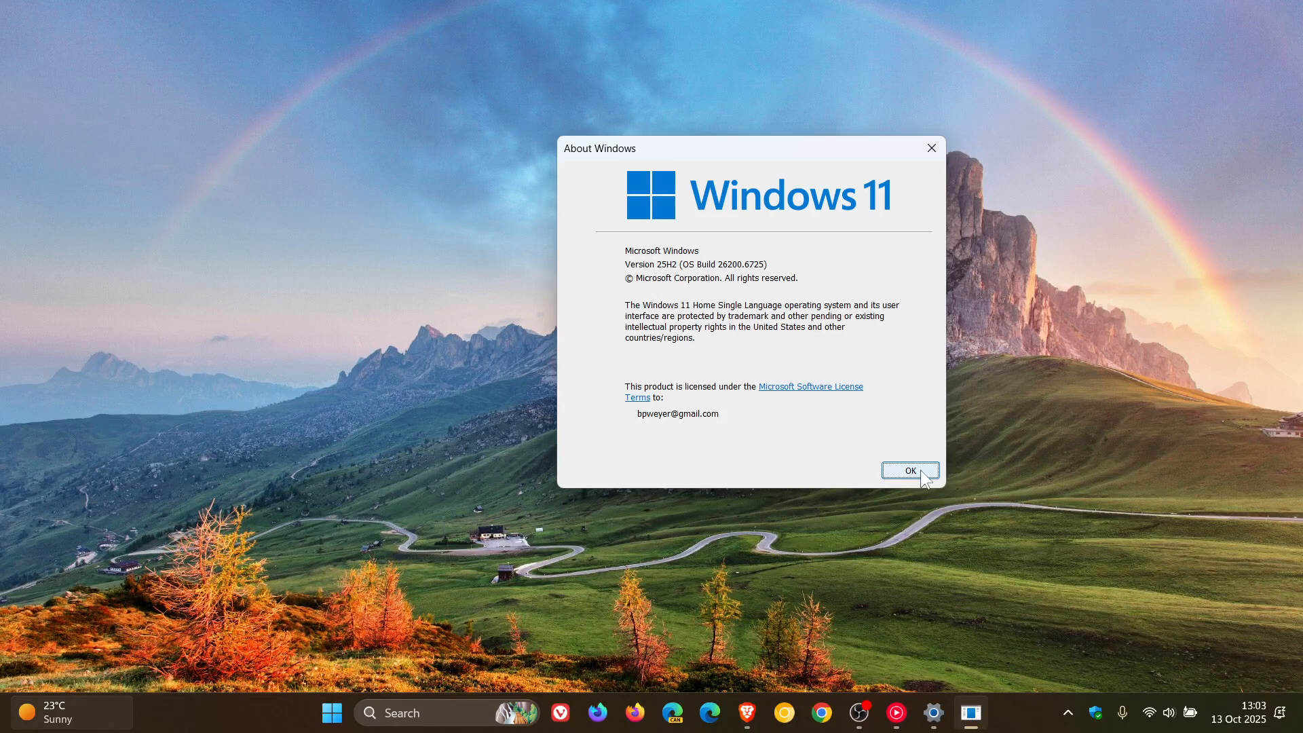
Dismiss the About Windows dialog with OK, leaving an empty desktop
click(909, 470)
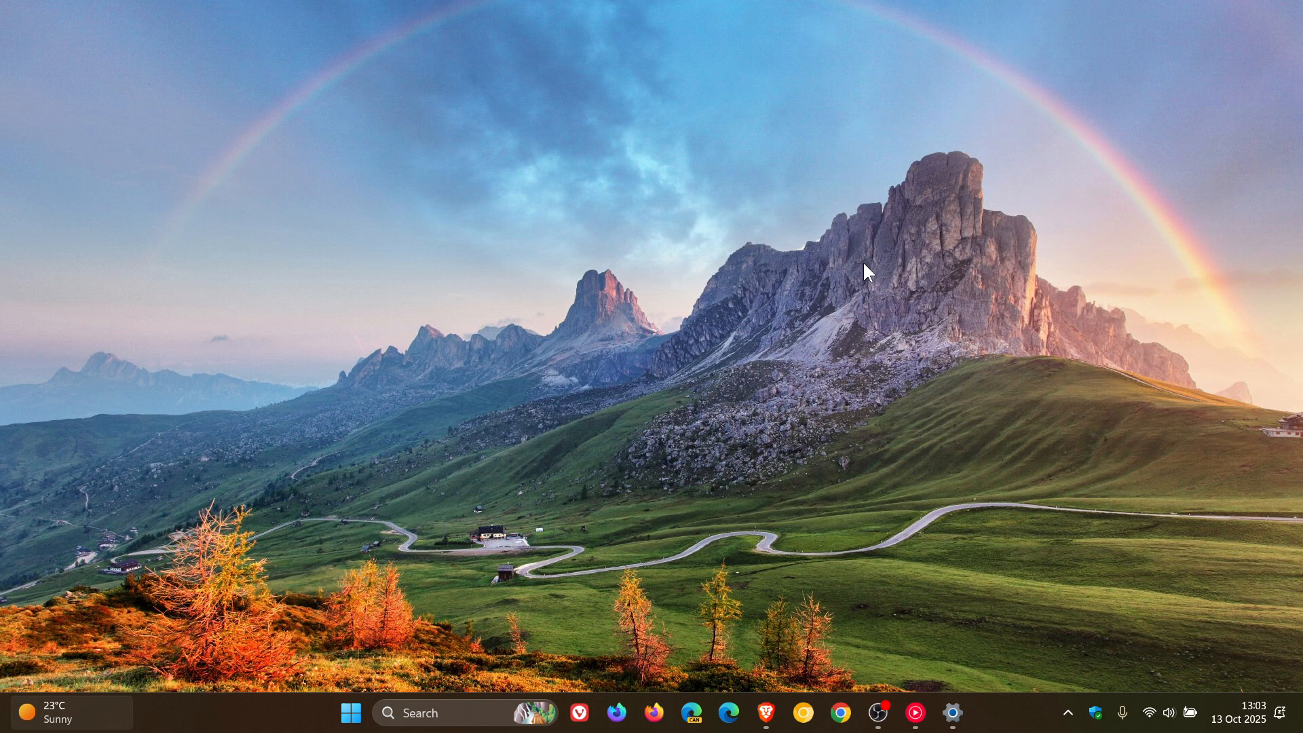
mouse_move(630, 109)
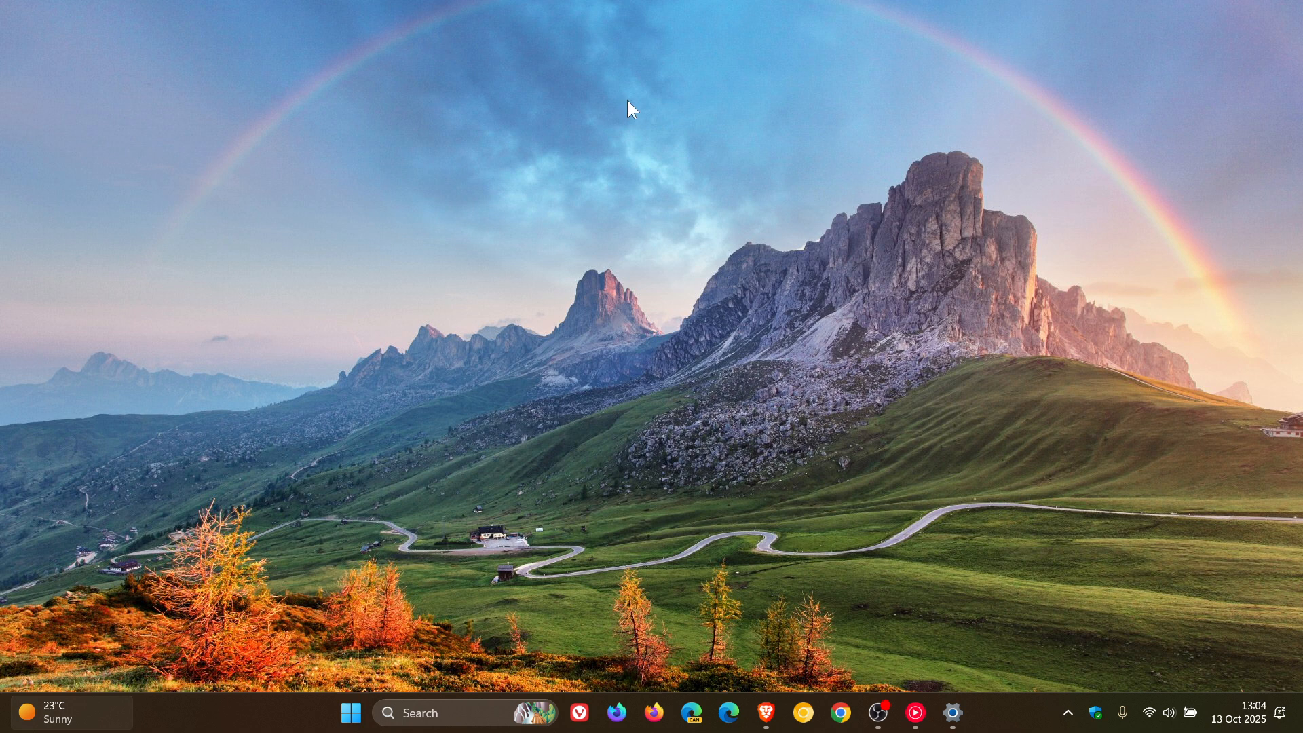
mouse_move(928, 401)
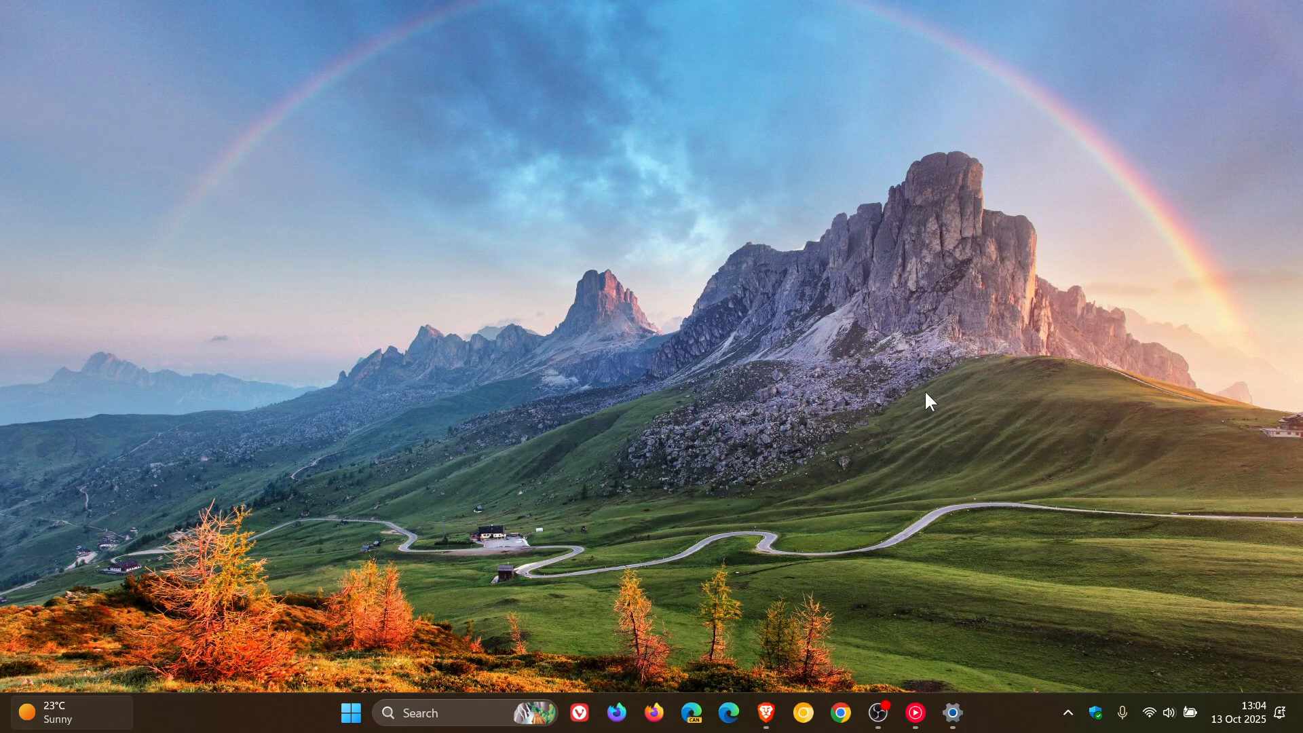